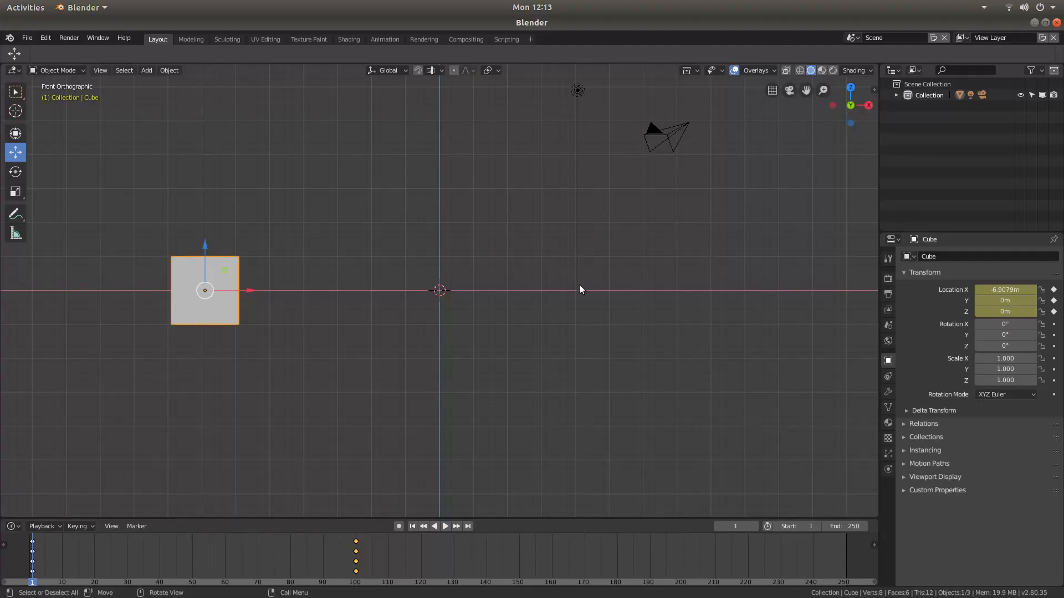
mouse_move(401, 7)
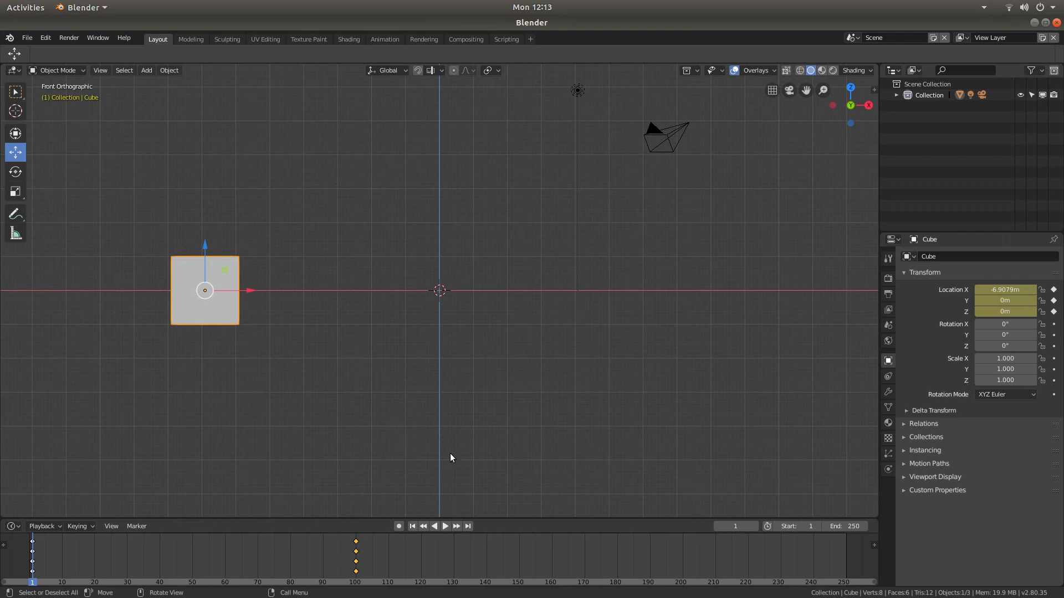
mouse_move(532, 191)
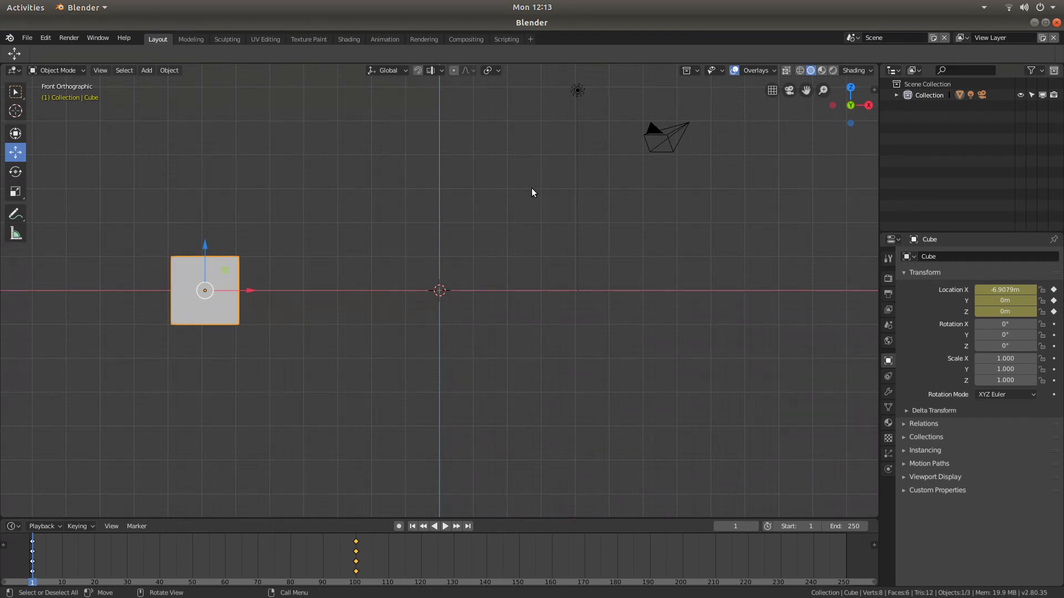
mouse_move(364, 466)
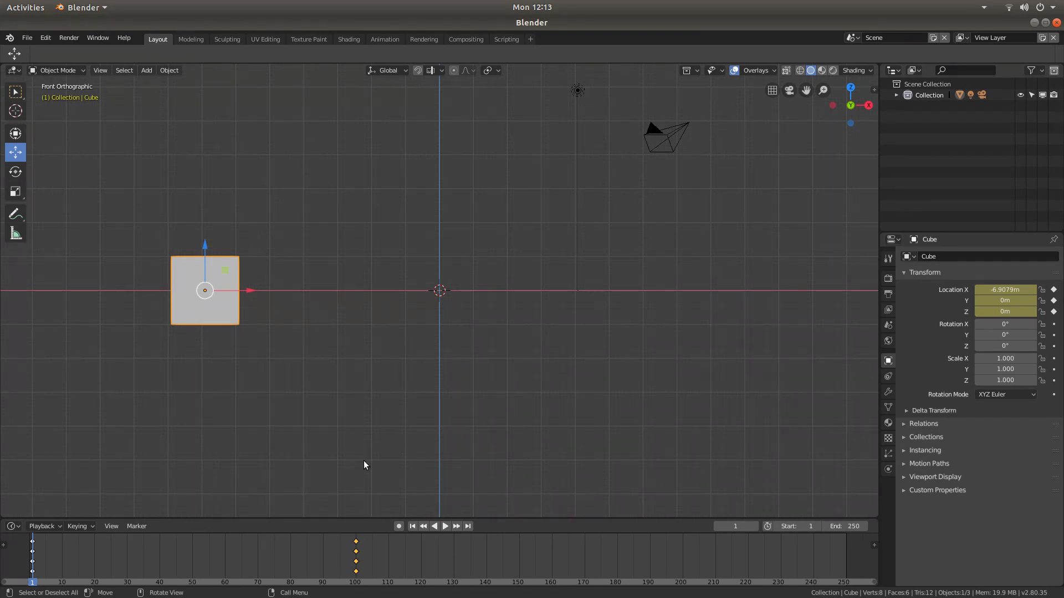
Play the cube's slide between its two keyframes in the Timeline, then stop playback around frame 113
left_click(444, 525)
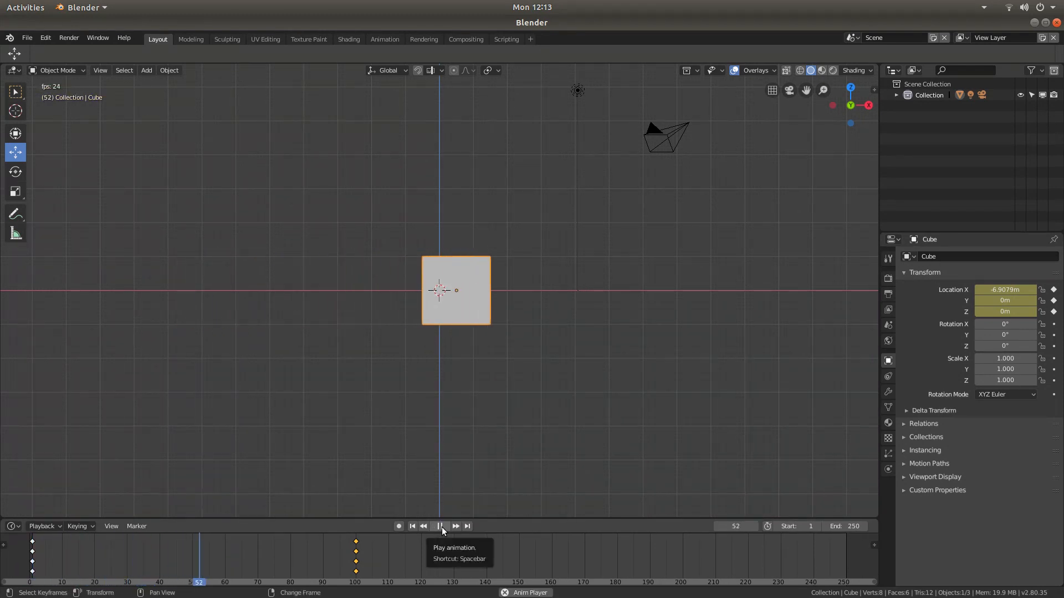
left_click(440, 527)
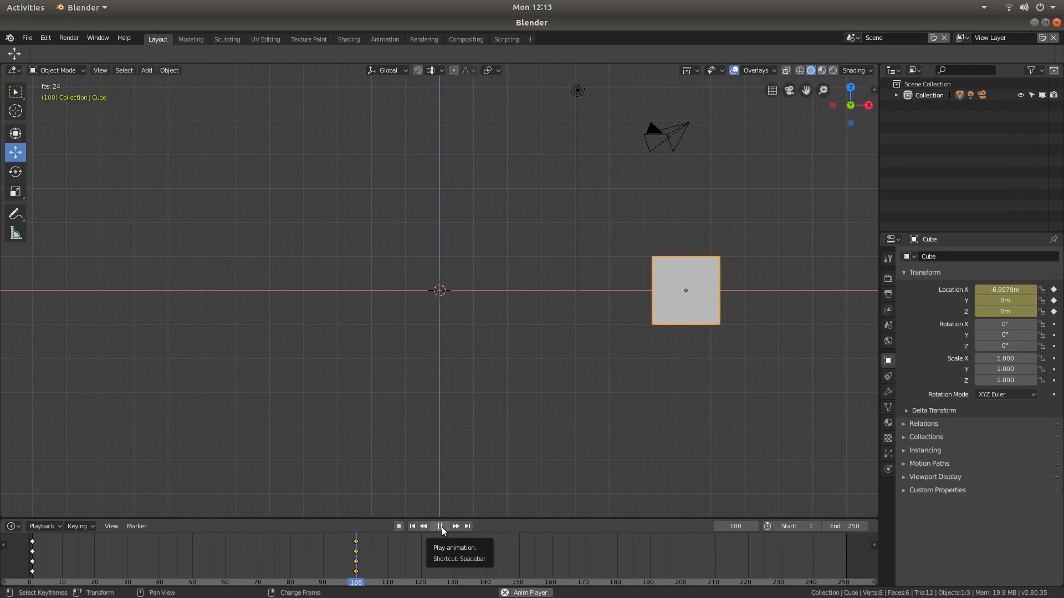
left_click(440, 525)
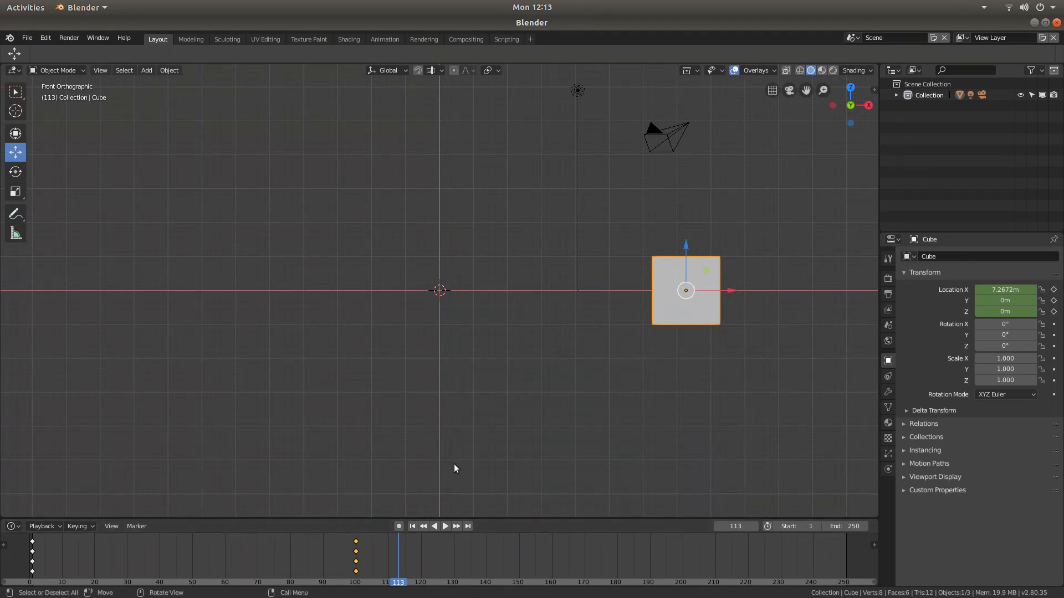
mouse_move(437, 483)
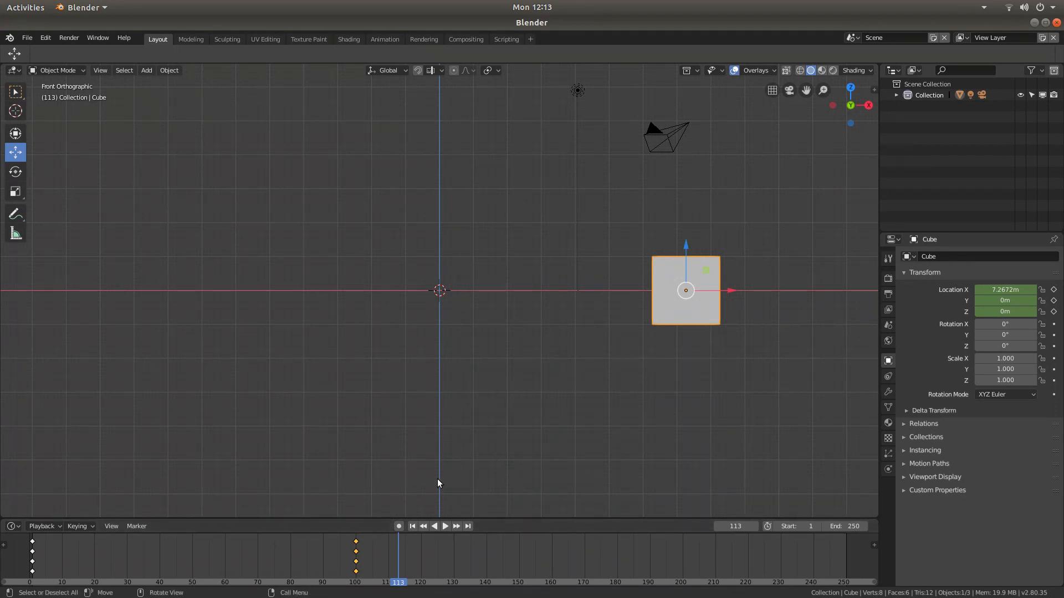
mouse_move(270, 184)
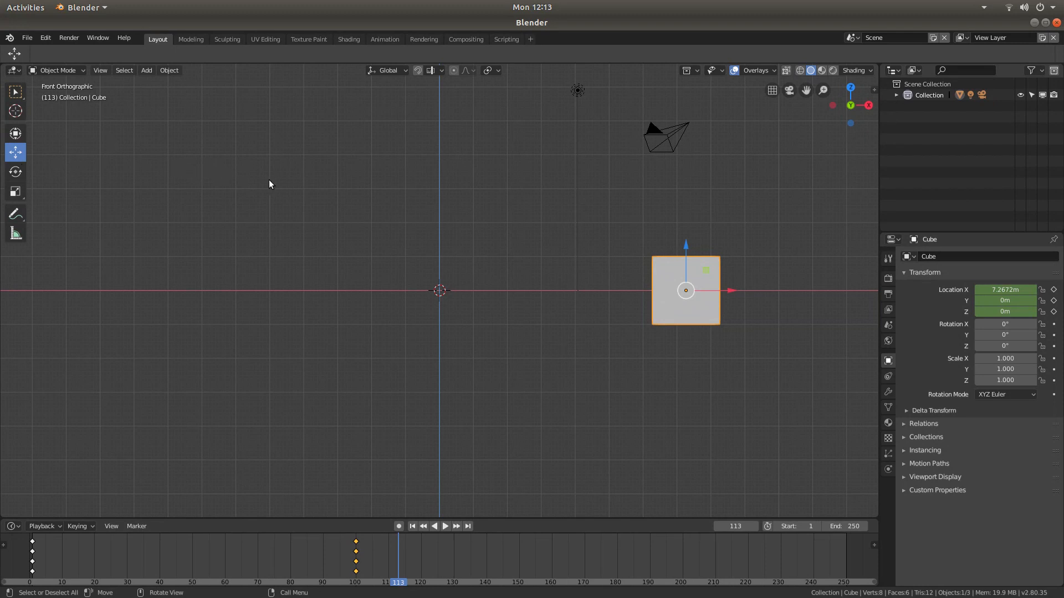
mouse_move(513, 204)
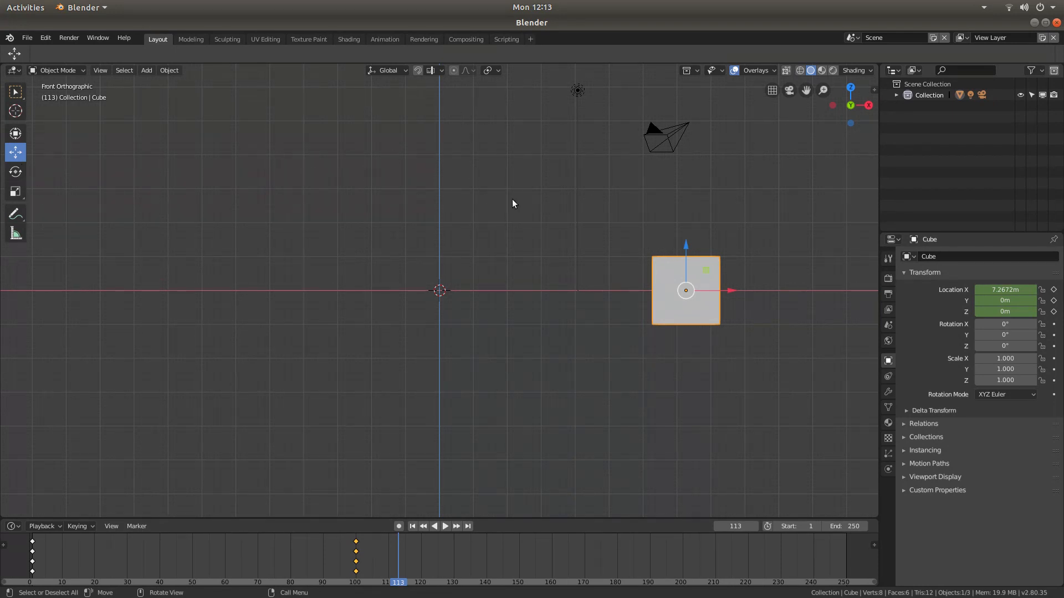
mouse_move(288, 41)
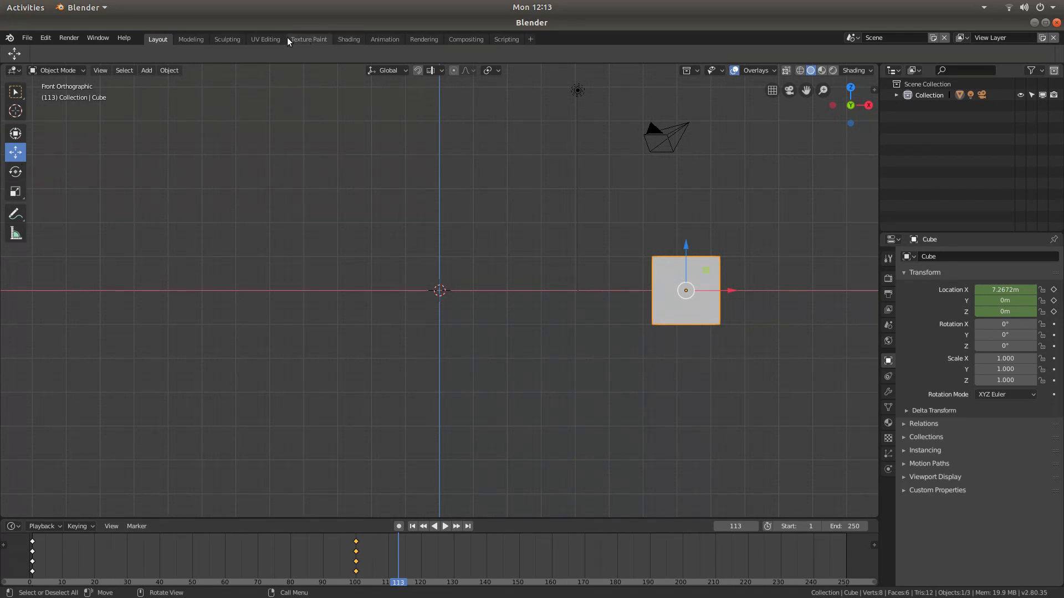
mouse_move(191, 38)
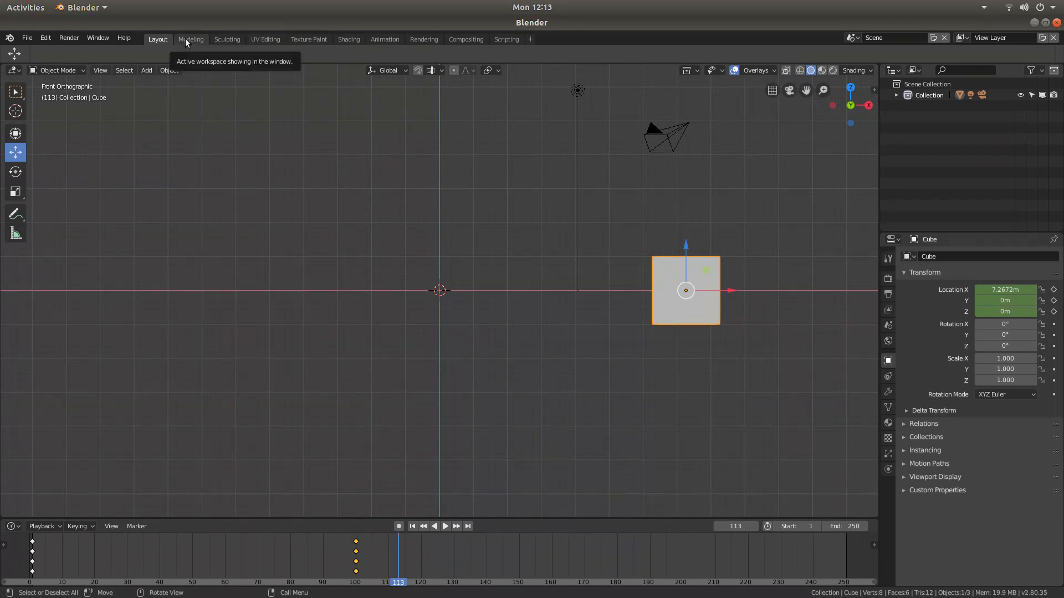
mouse_move(465, 39)
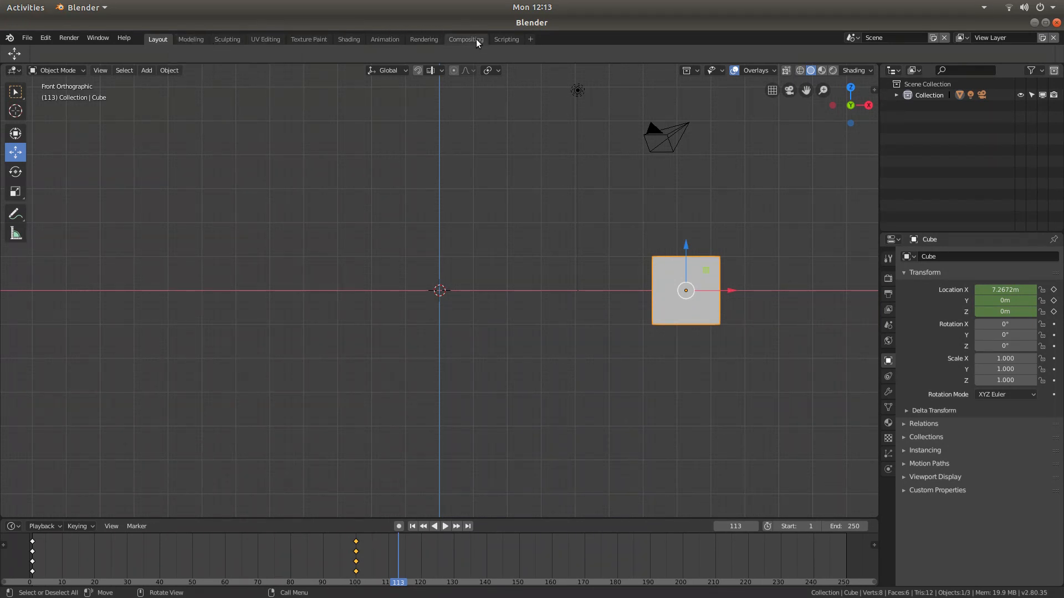
mouse_move(465, 39)
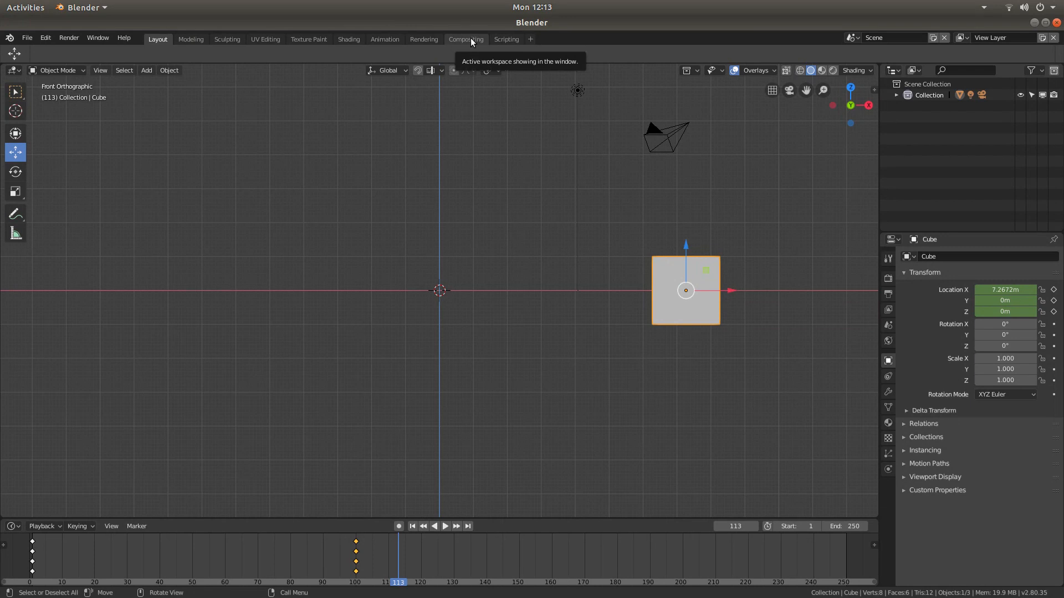
Switch to the Compositing workspace and change its node editor area into a 3D Viewport
left_click(465, 38)
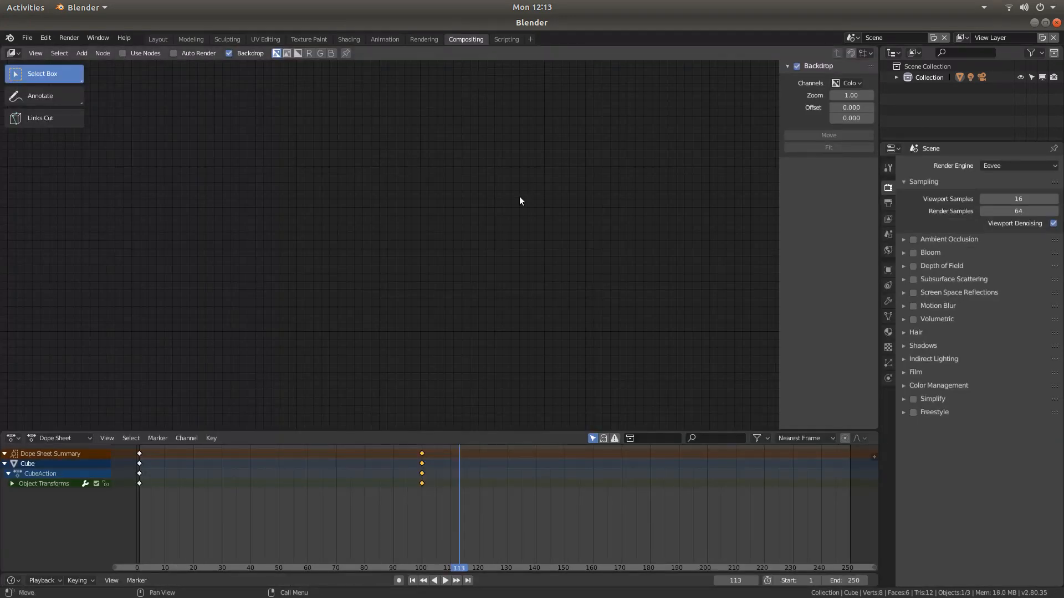
mouse_move(551, 304)
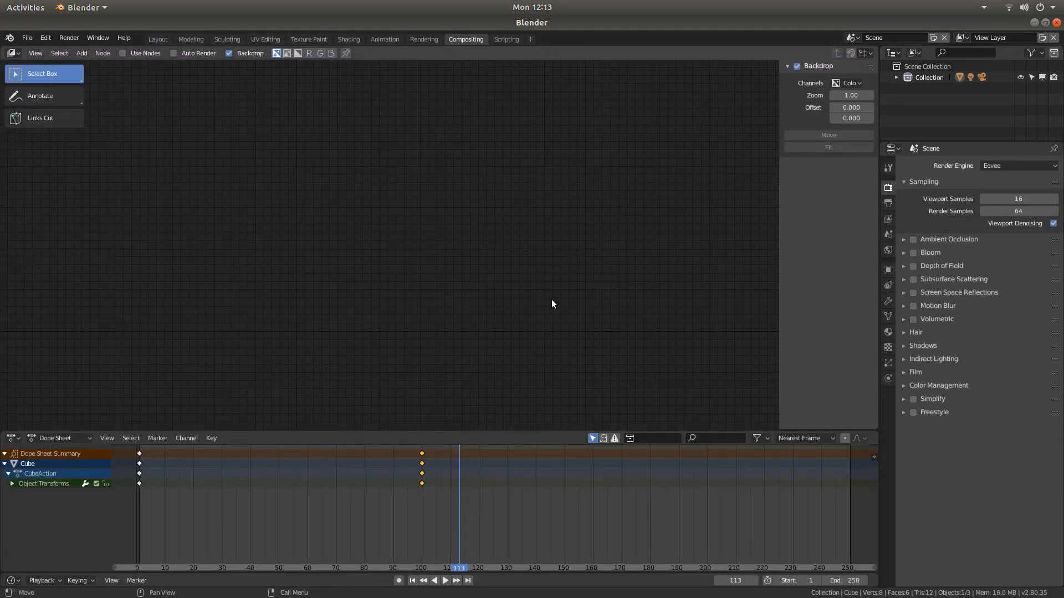
mouse_move(388, 179)
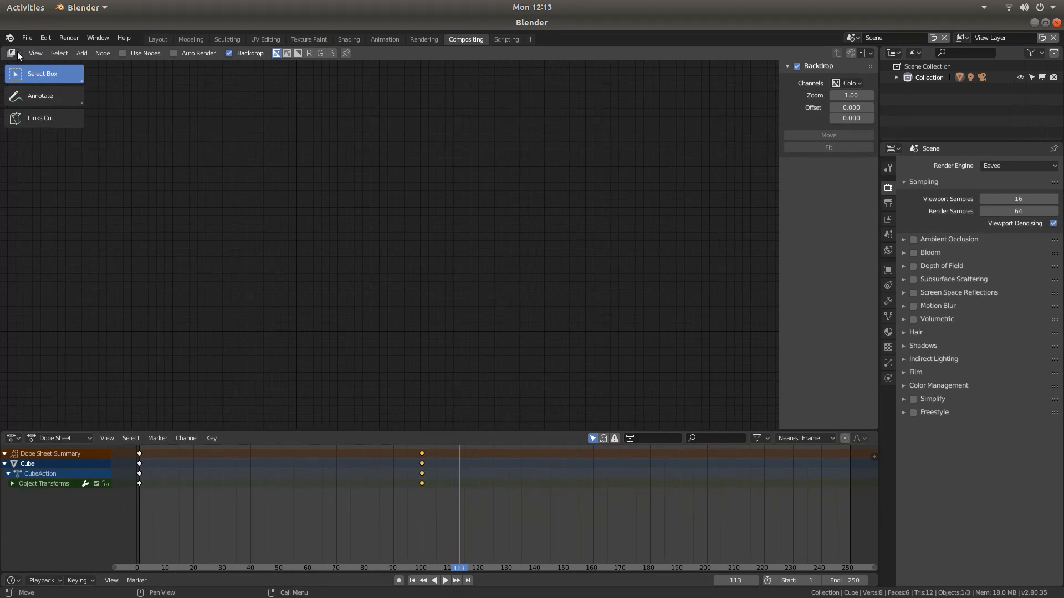
mouse_move(35, 53)
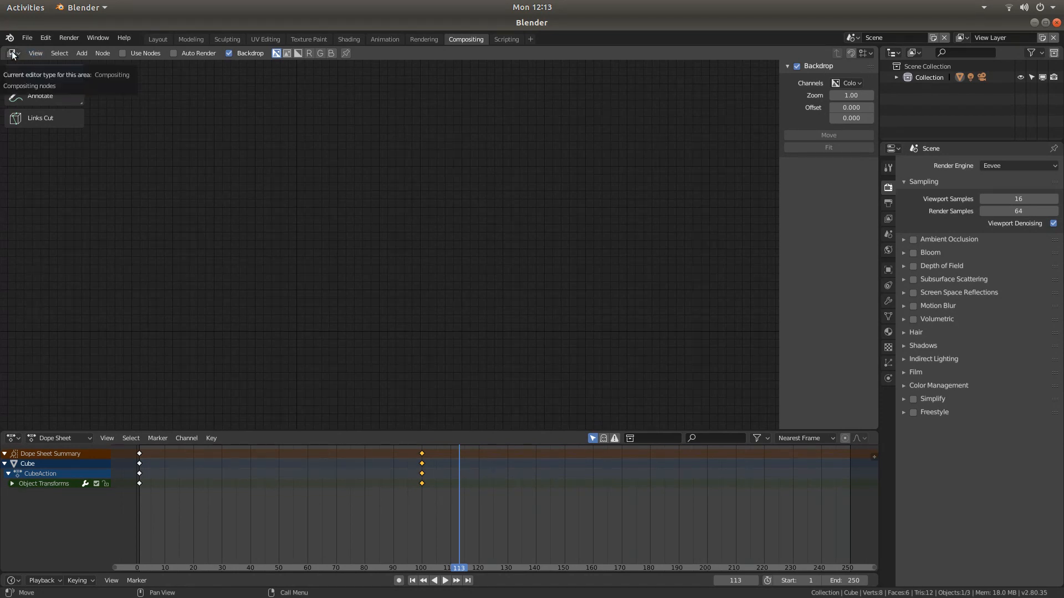
left_click(11, 53)
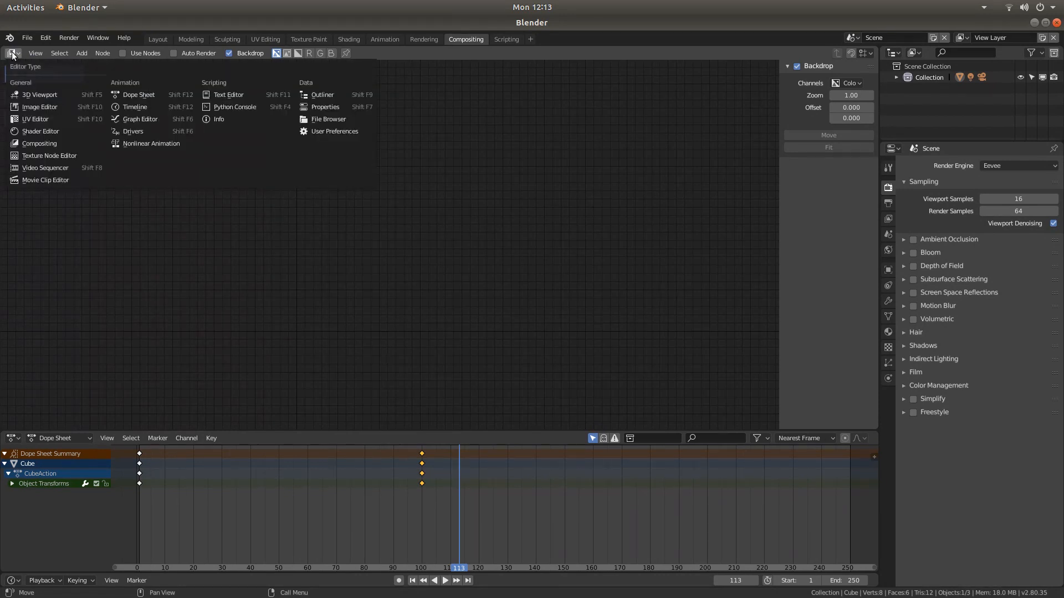
mouse_move(39, 94)
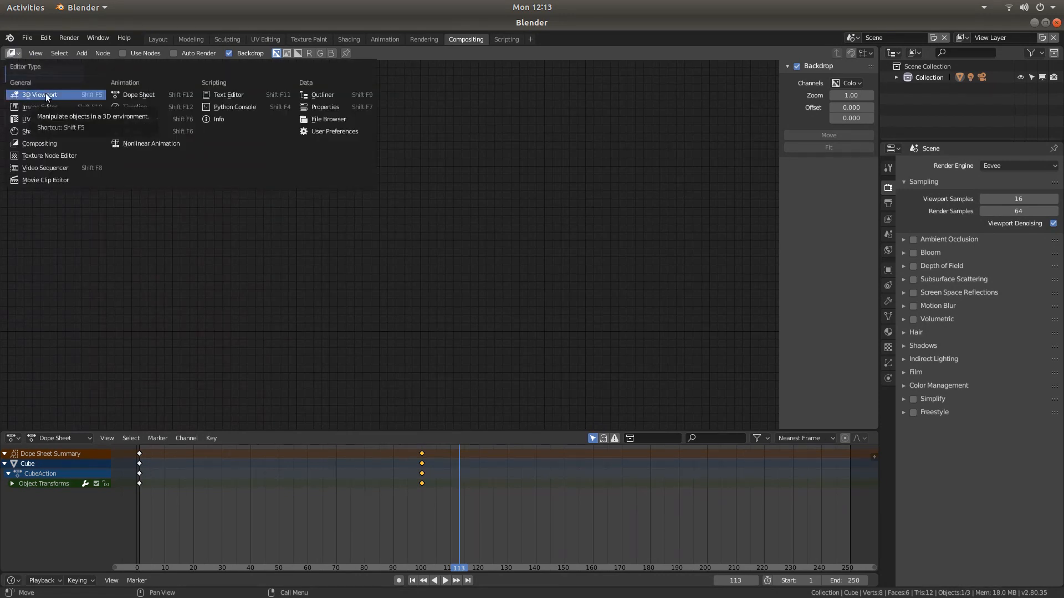
left_click(39, 94)
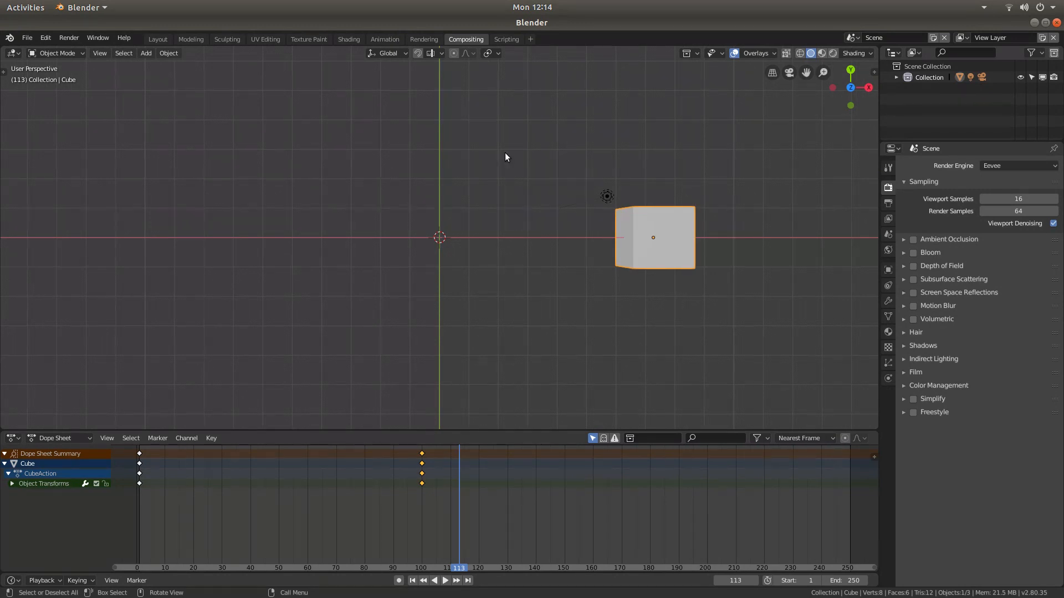
mouse_move(458, 204)
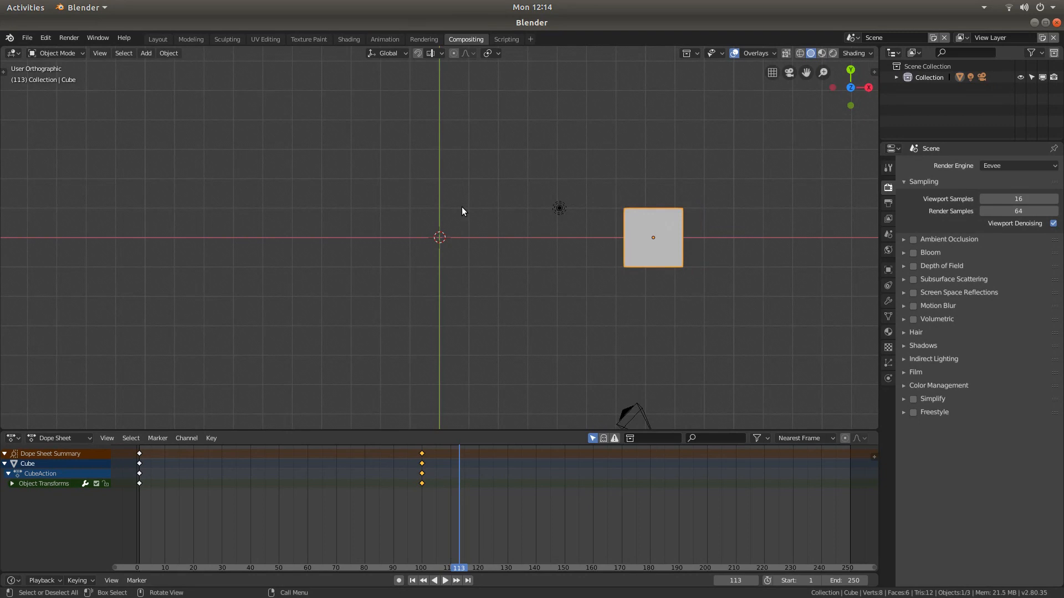
mouse_move(466, 215)
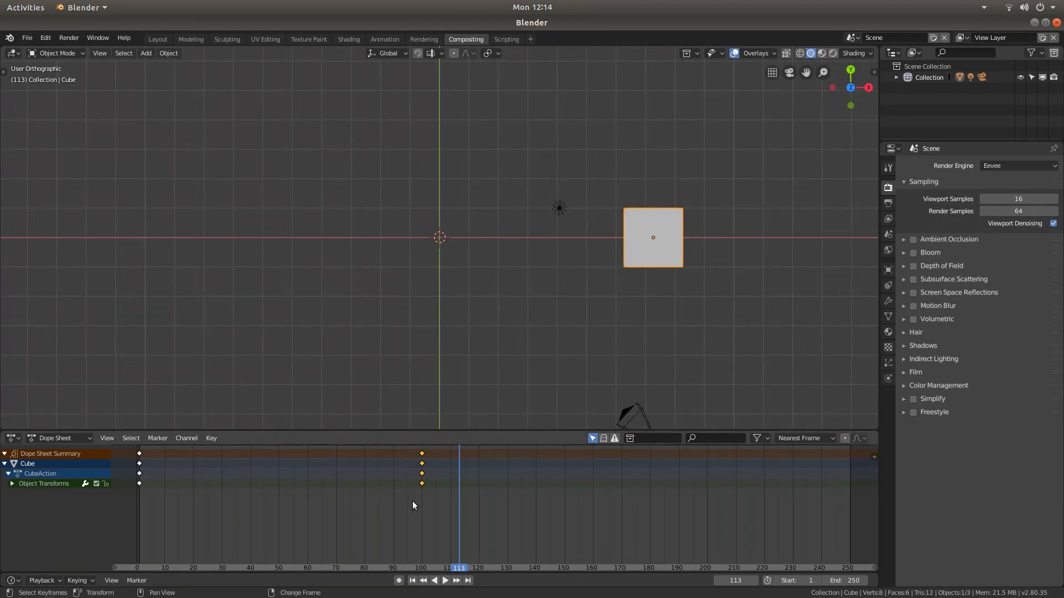
Scrub the current frame through the animation and settle at frame 99 on the second keyframe
left_click(444, 580)
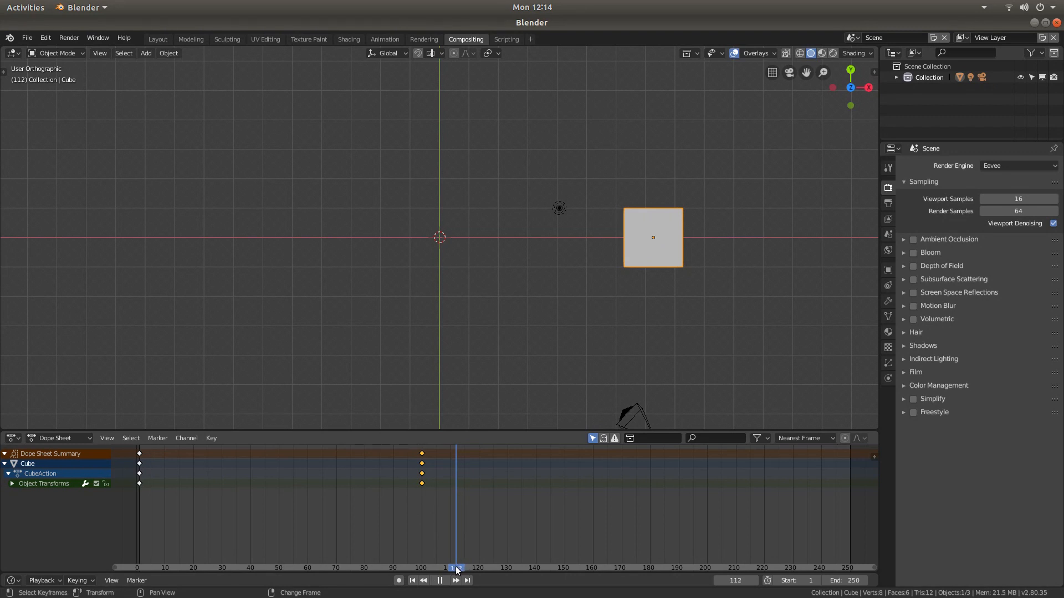
left_click(287, 567)
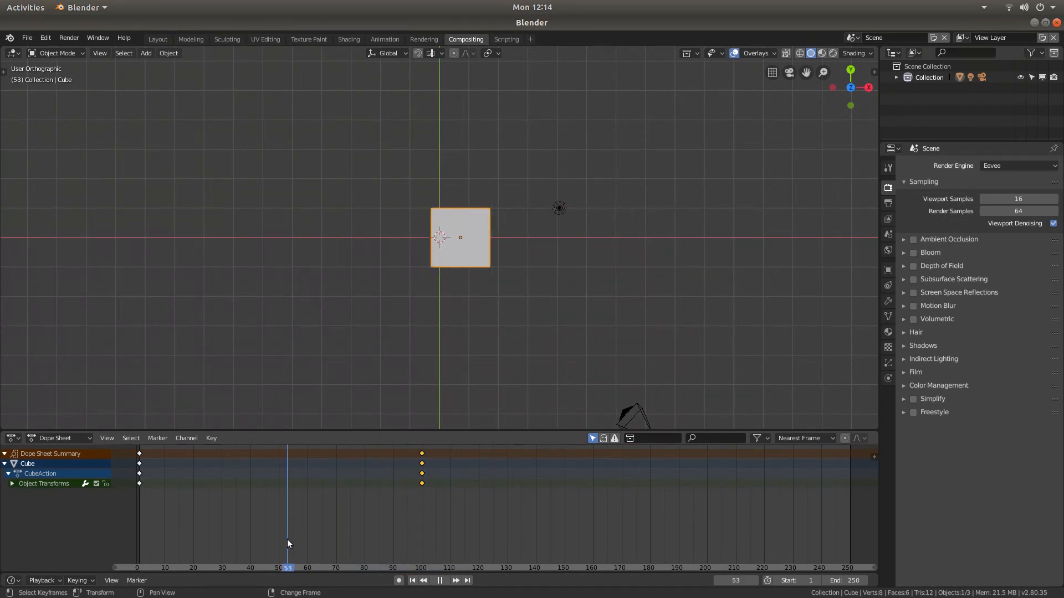
left_click(231, 567)
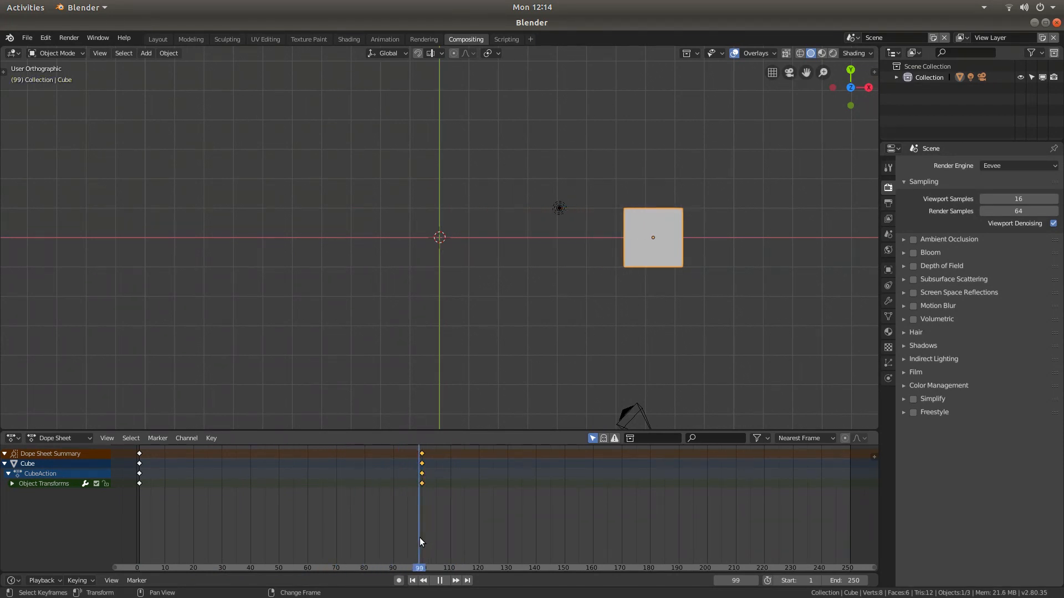
left_click(440, 579)
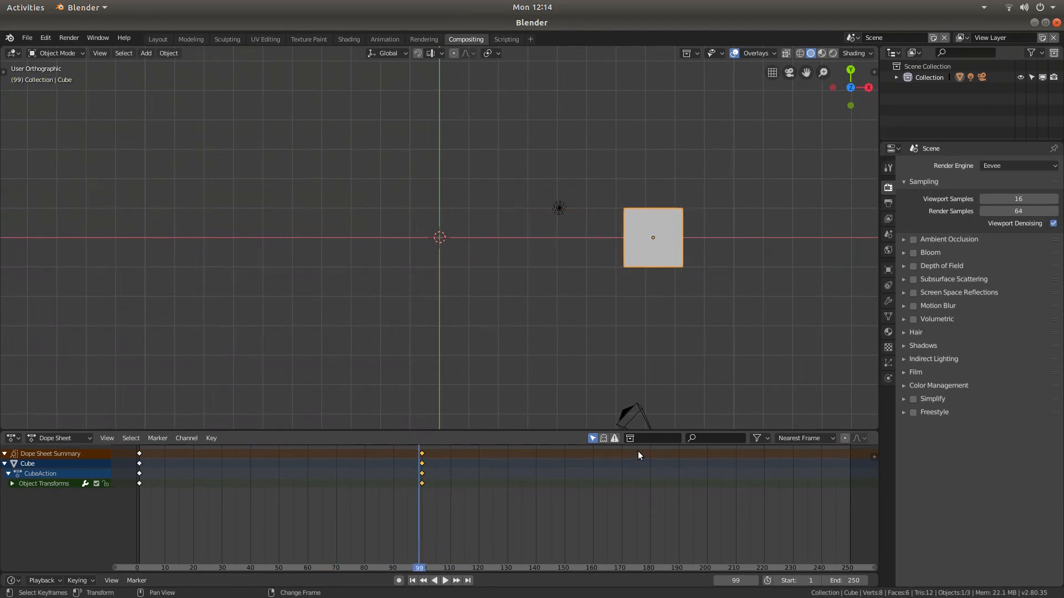
mouse_move(435, 467)
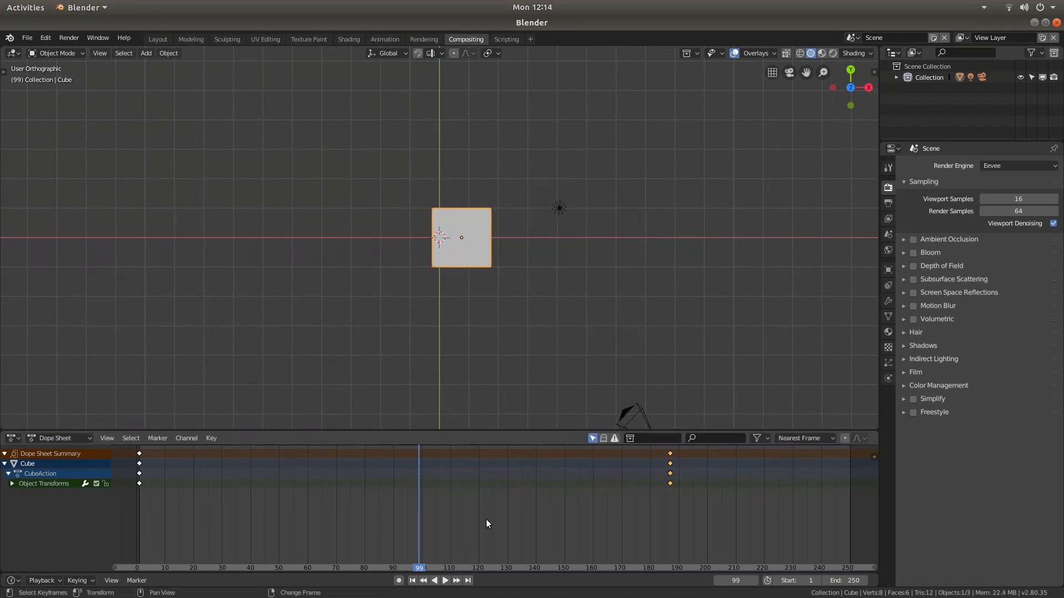
Jump to the start, play the slowed animation with end keys near frame 188, and pause at frame 178
left_click(445, 580)
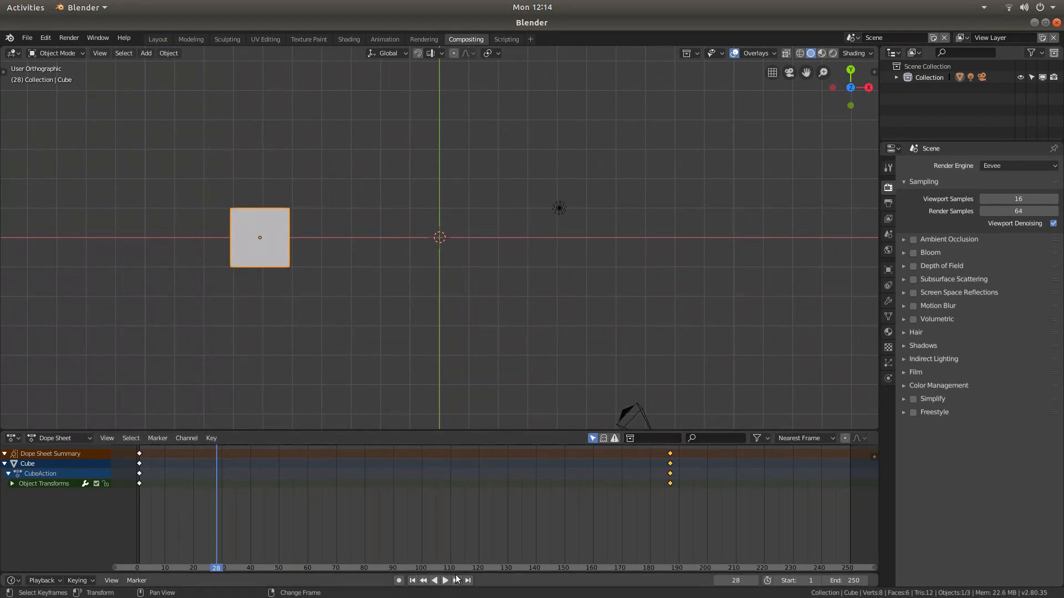
left_click(445, 579)
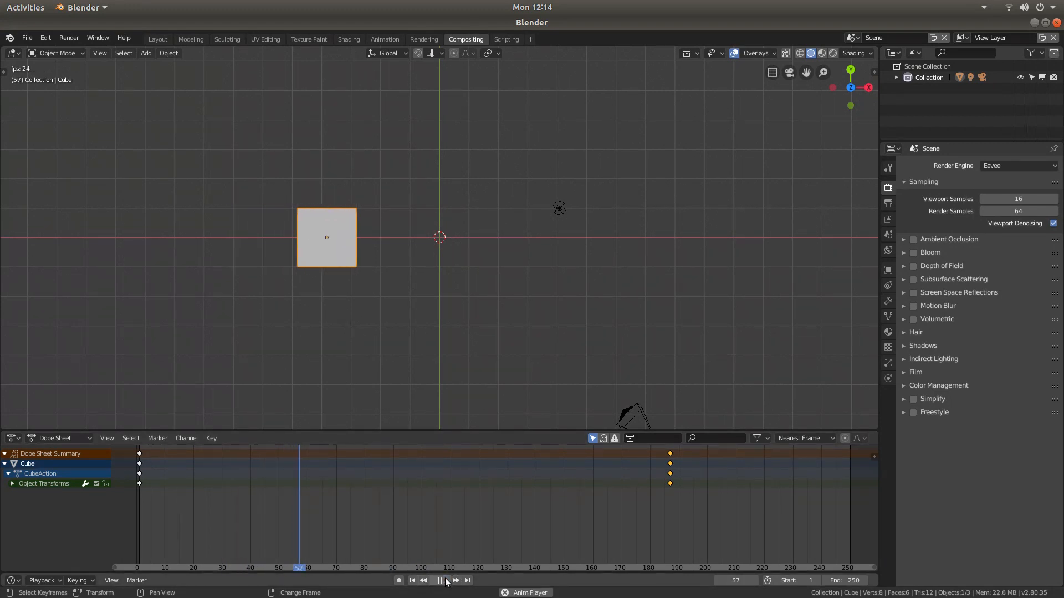
left_click(439, 579)
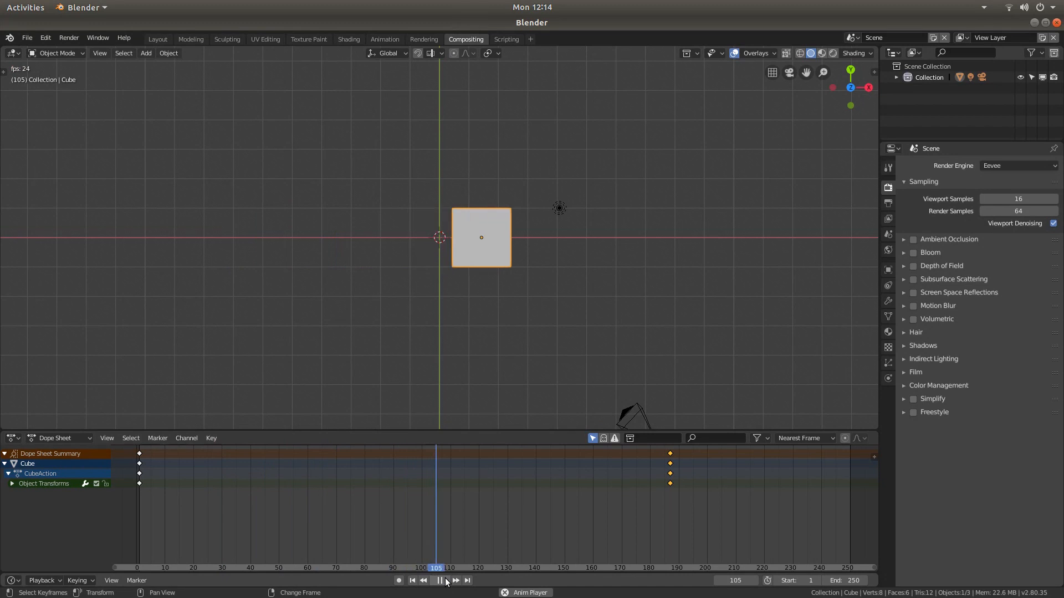
left_click(440, 580)
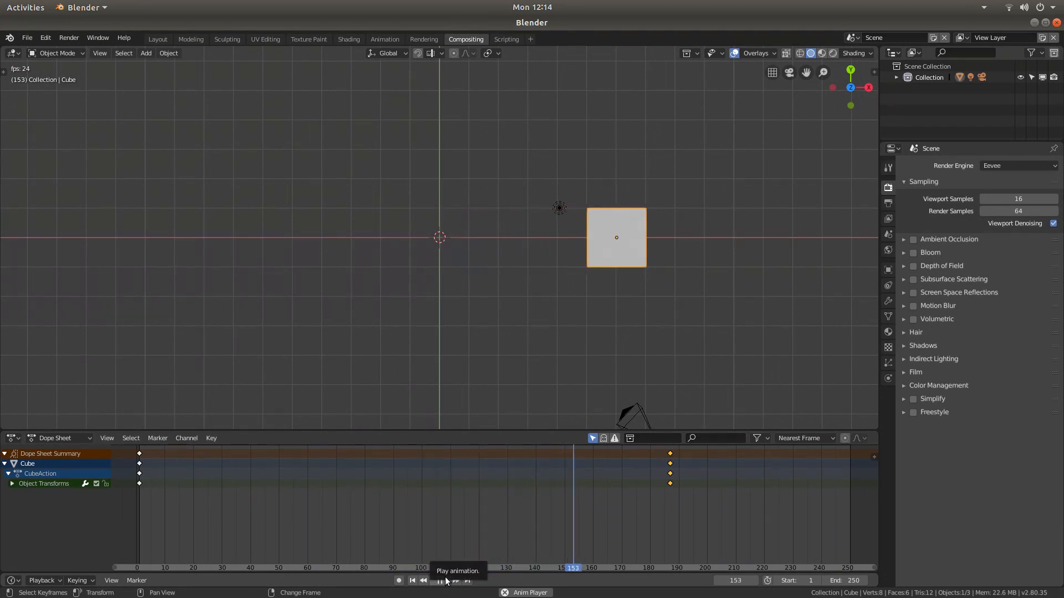
left_click(445, 579)
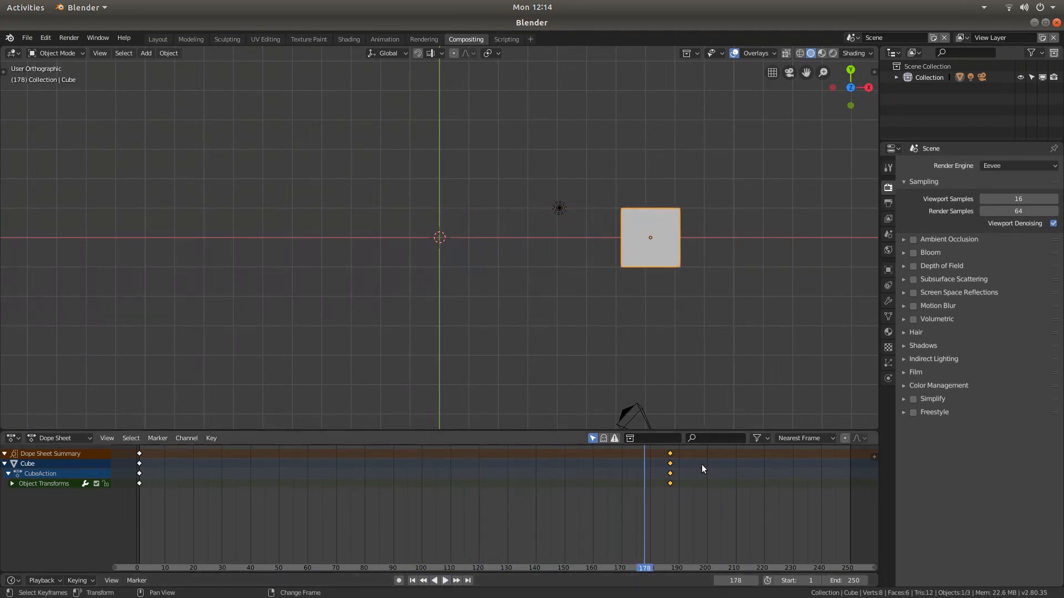
Grab the ending keyframes back to frame 60, replay from the start and pause around frame 75
key("g")
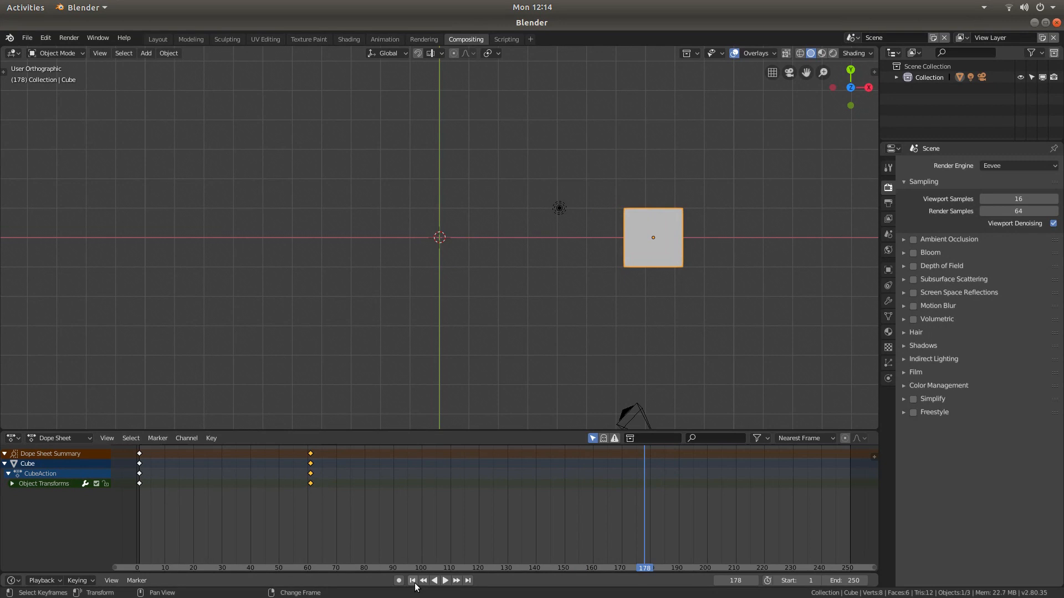
left_click(445, 579)
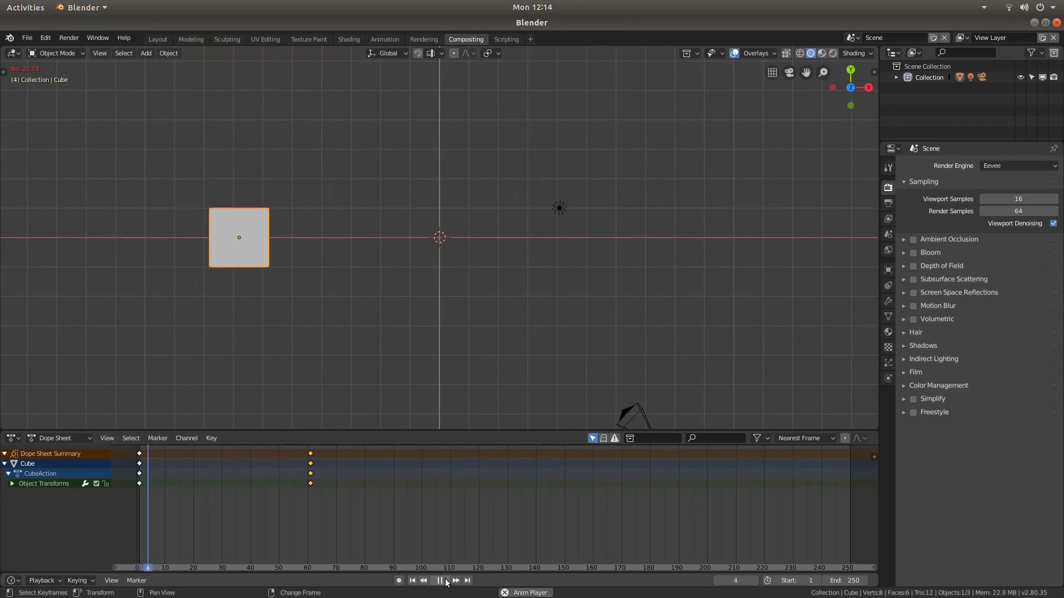
left_click(439, 580)
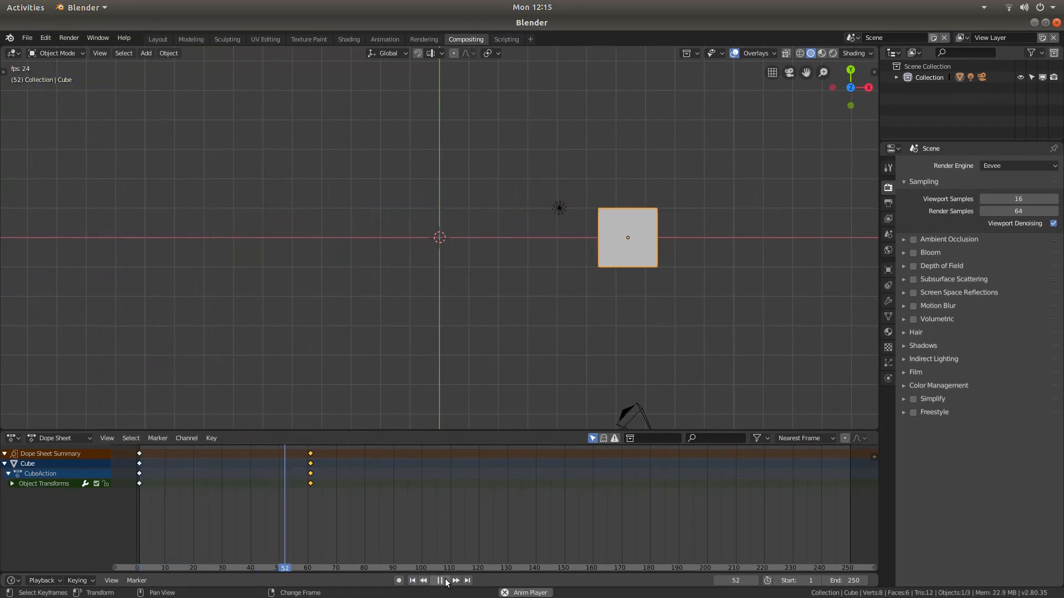
left_click(440, 579)
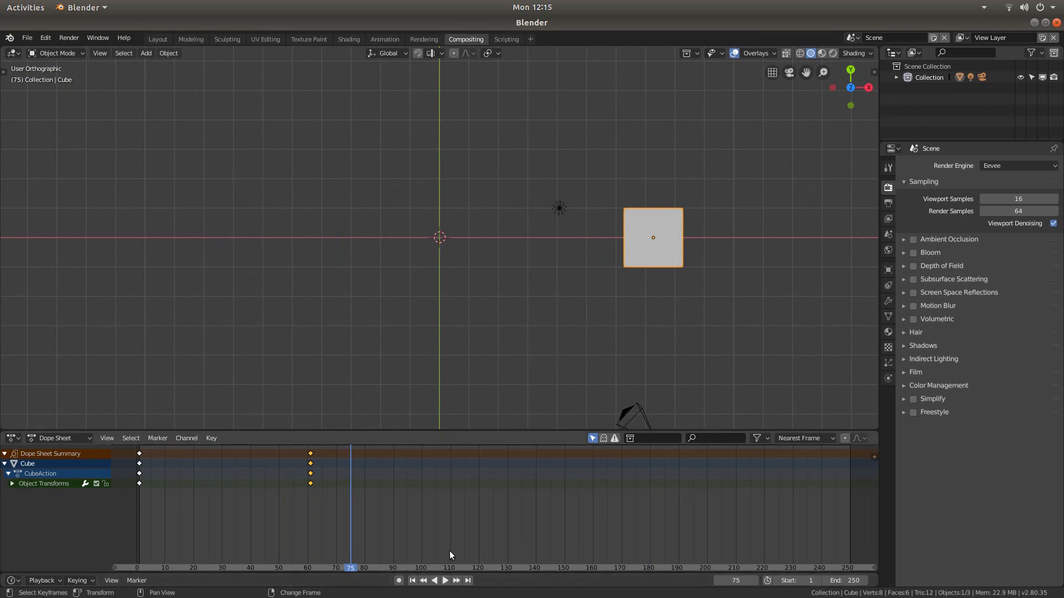
mouse_move(670, 541)
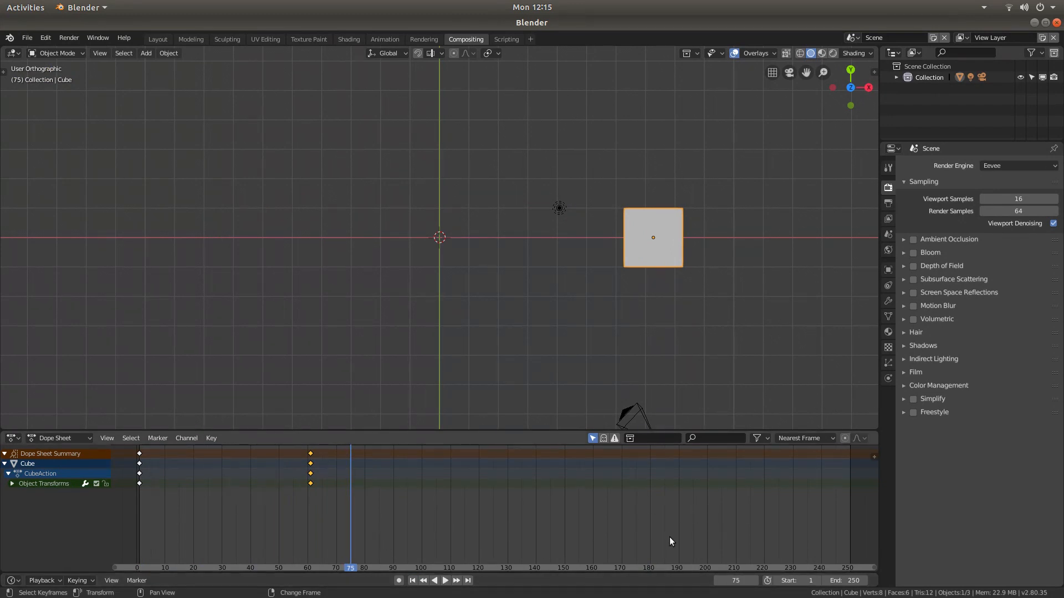
mouse_move(567, 522)
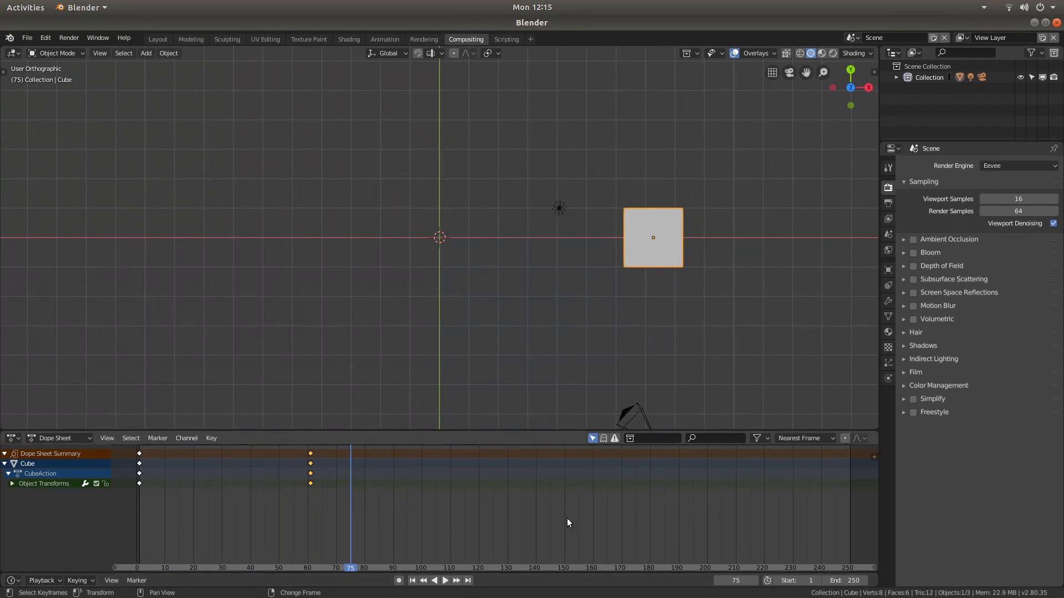
mouse_move(639, 510)
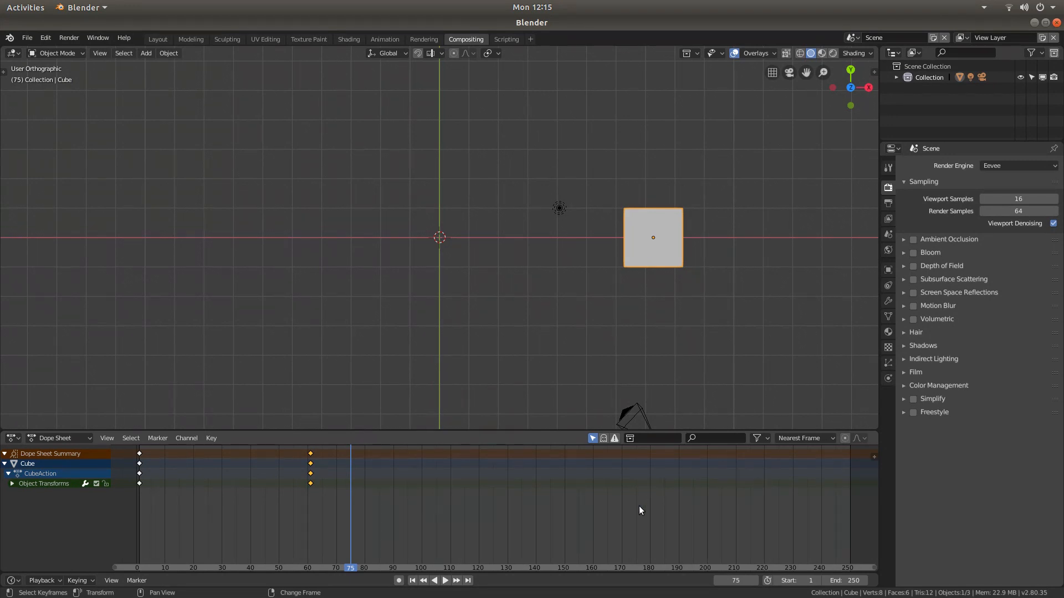
mouse_move(617, 508)
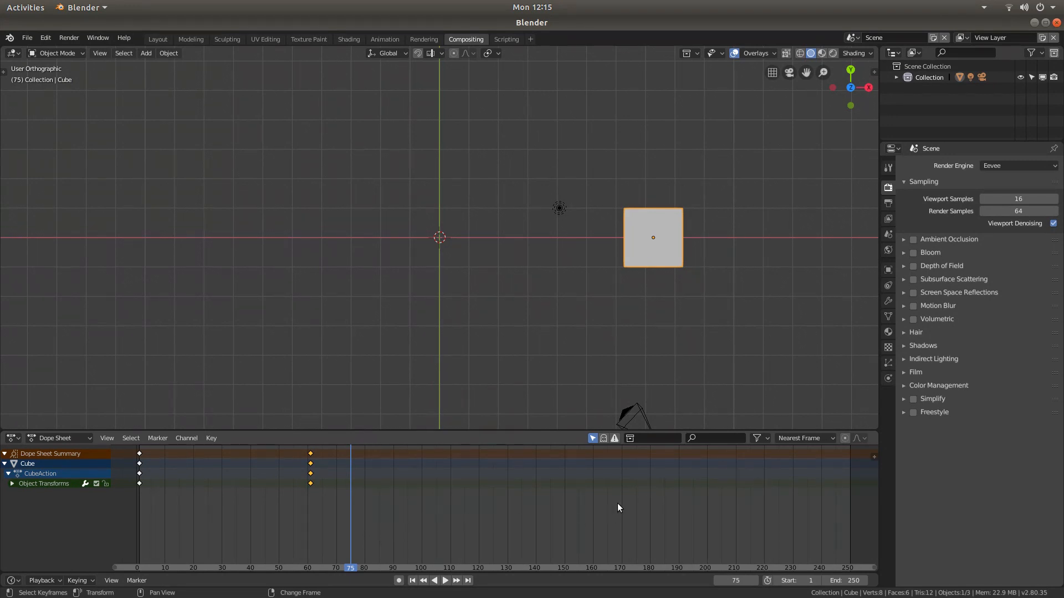
mouse_move(193, 517)
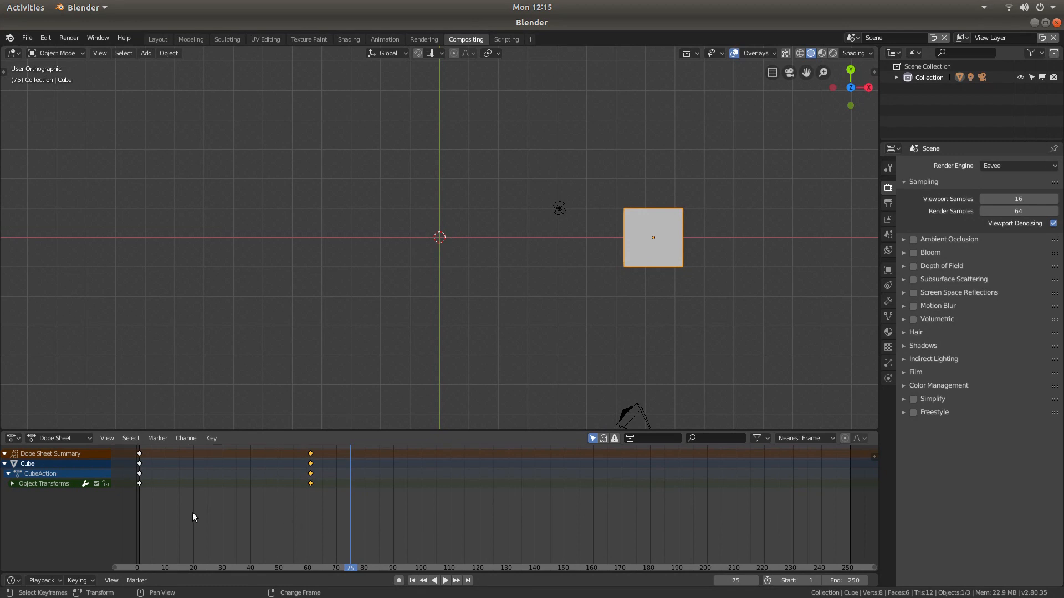
mouse_move(831, 498)
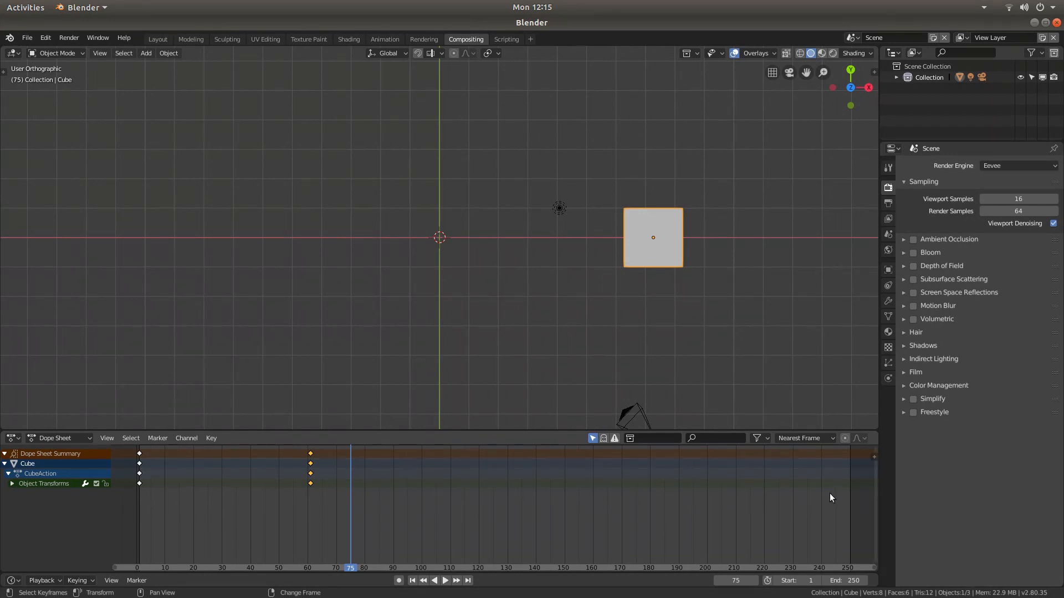
mouse_move(841, 515)
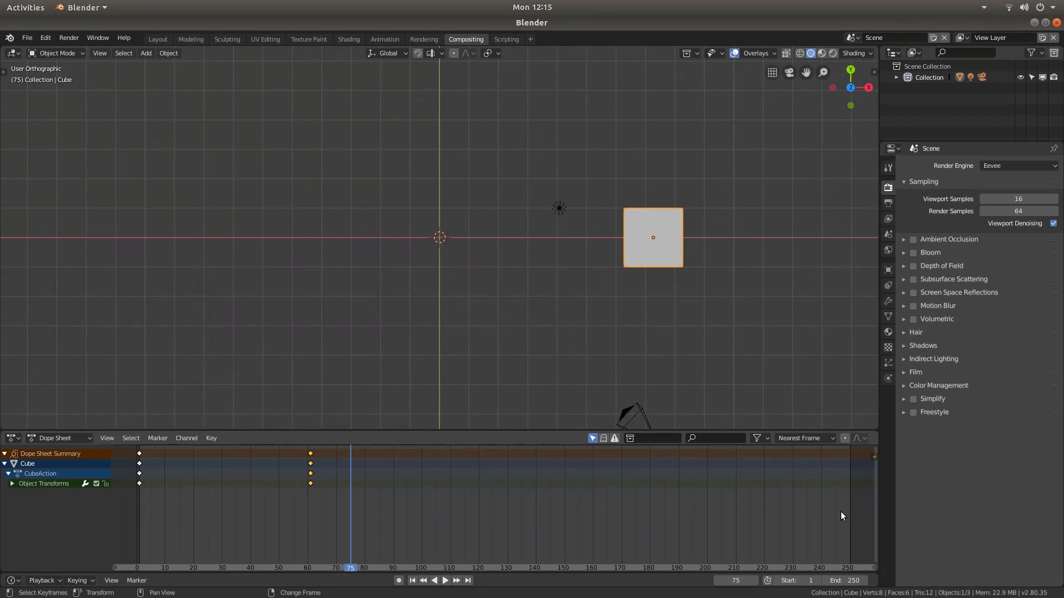
mouse_move(836, 556)
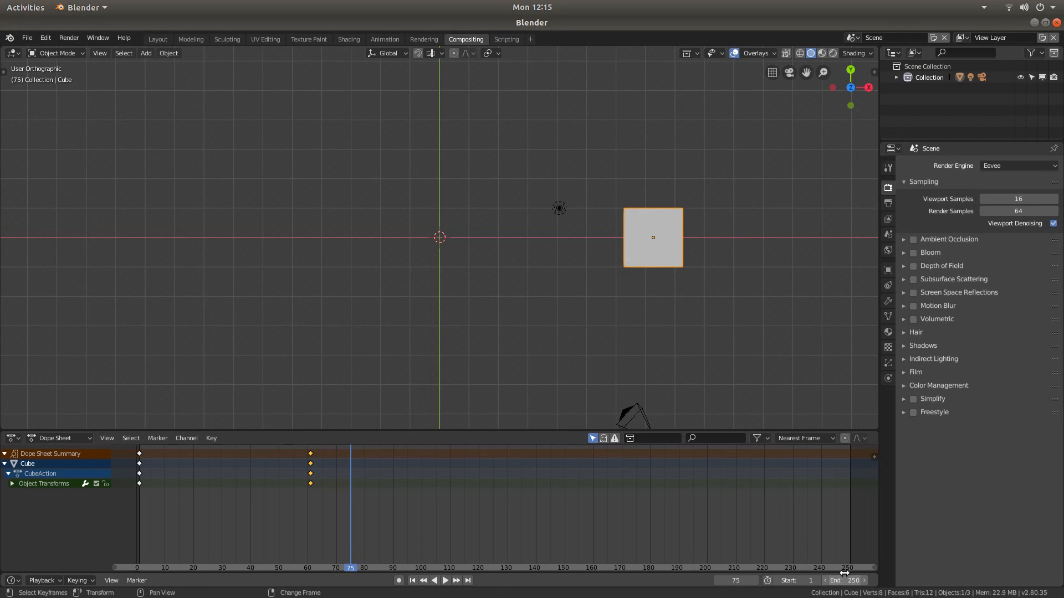
Set the scene End frame to 500 and grab the ending keyframes out toward frame 500
double_click(843, 579)
type("500")
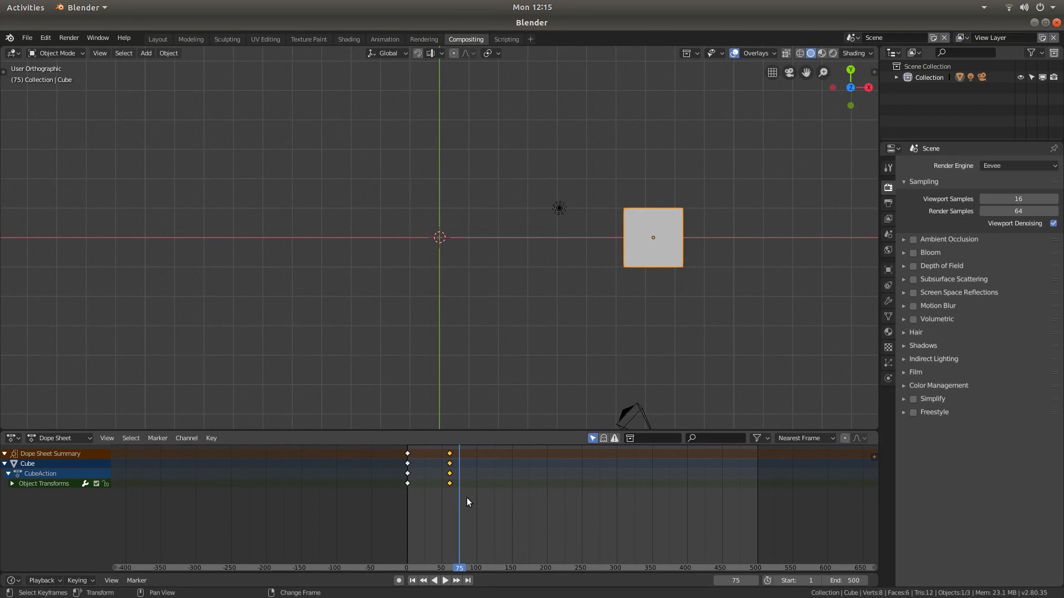
key("g")
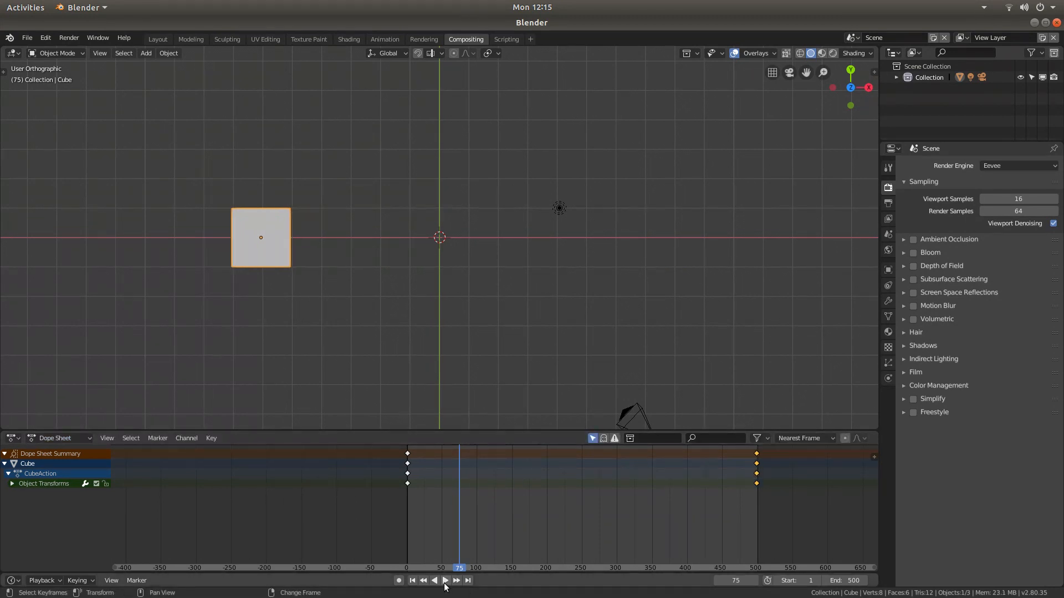
Play the cube animation from the Timeline header and stop it around frame 58
left_click(445, 579)
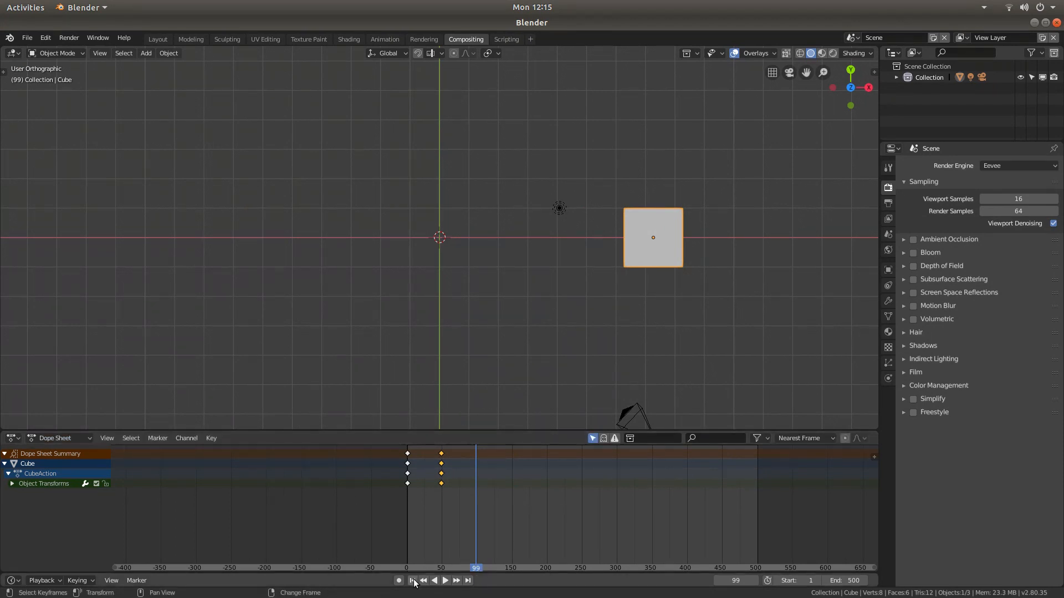
left_click(444, 580)
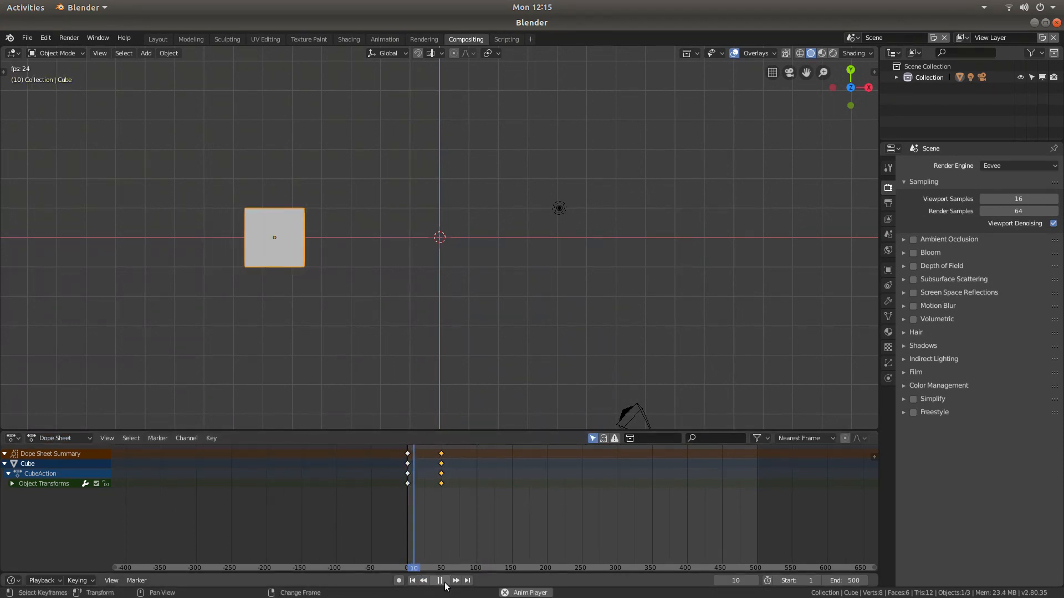
left_click(439, 580)
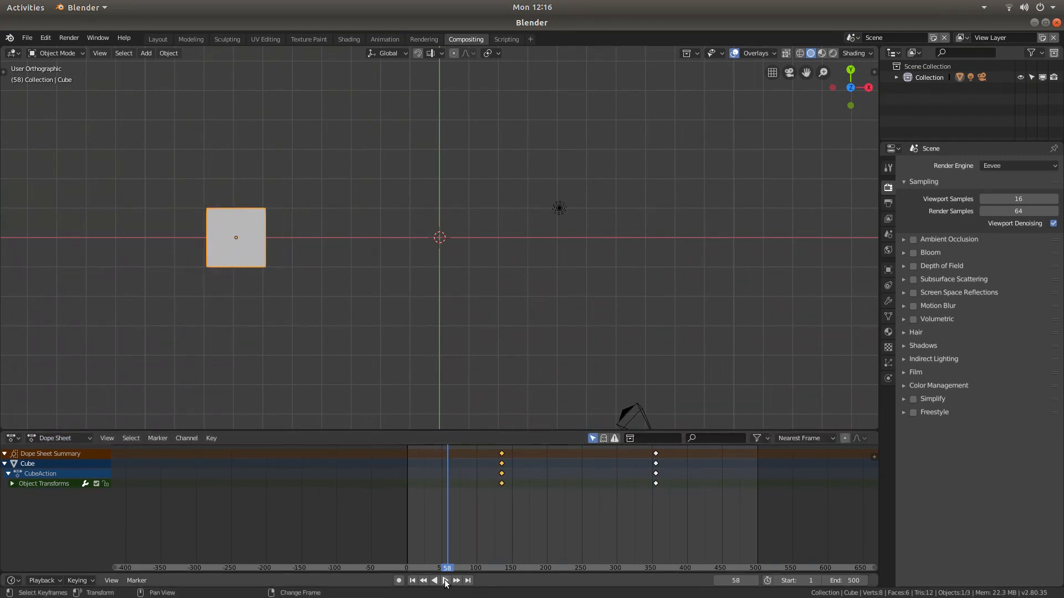
Play and pause the delayed animation with keys near frames 130 and 355, stopping at frame 285
left_click(445, 580)
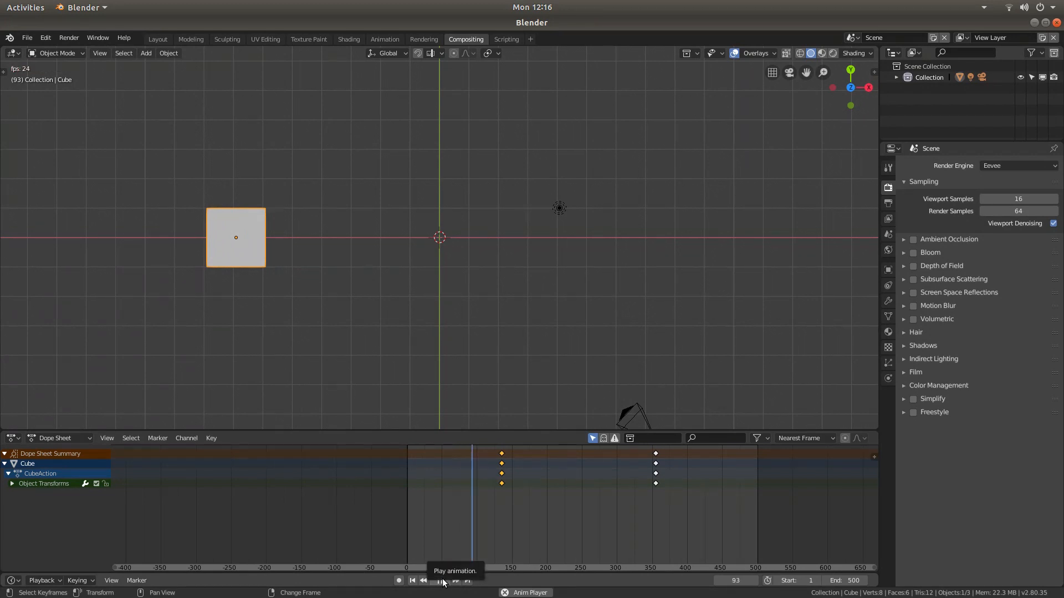
left_click(443, 579)
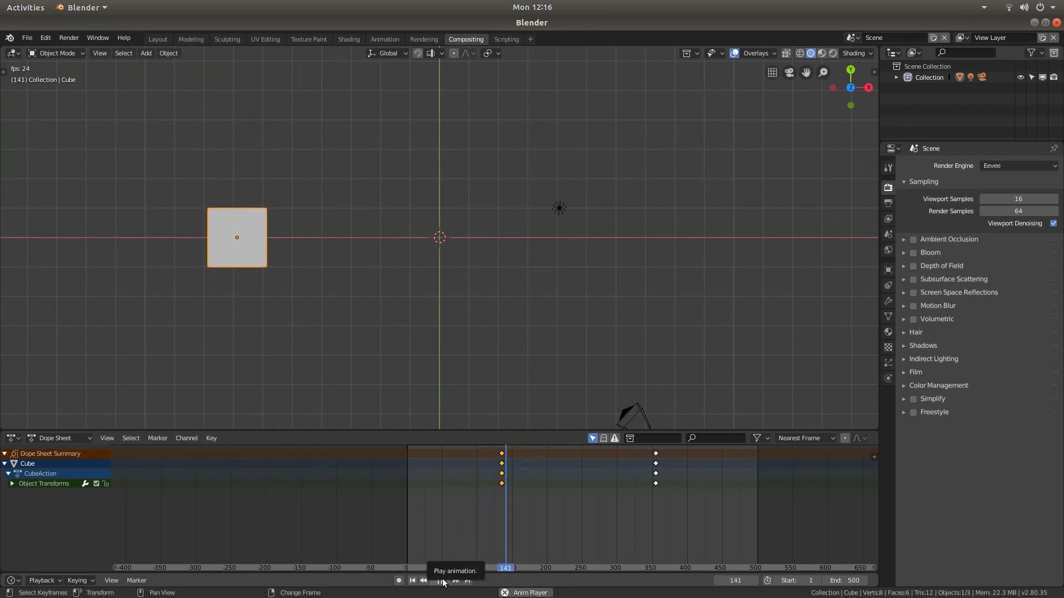
left_click(441, 580)
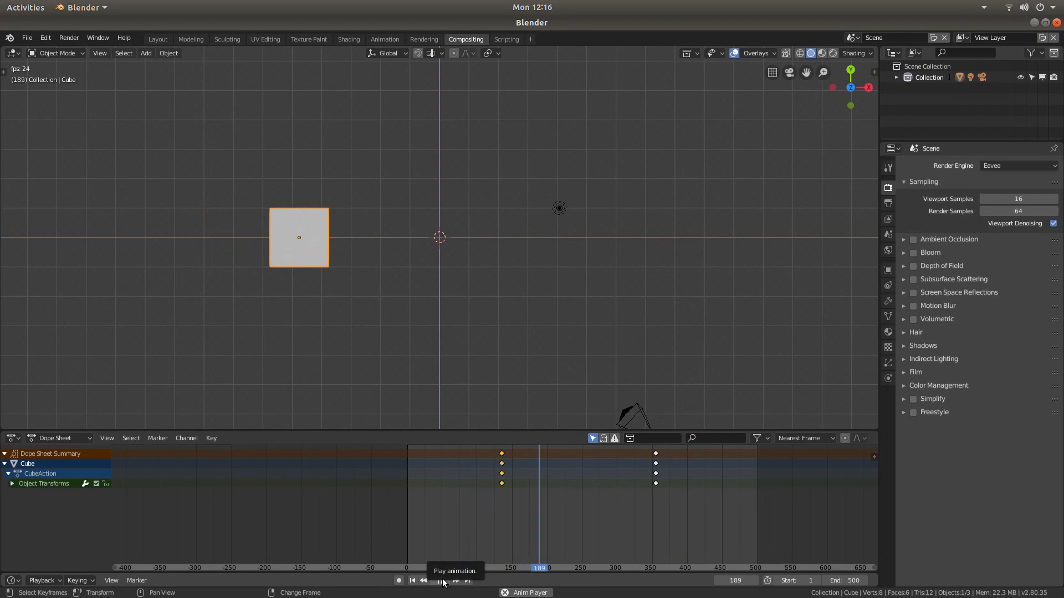
left_click(442, 579)
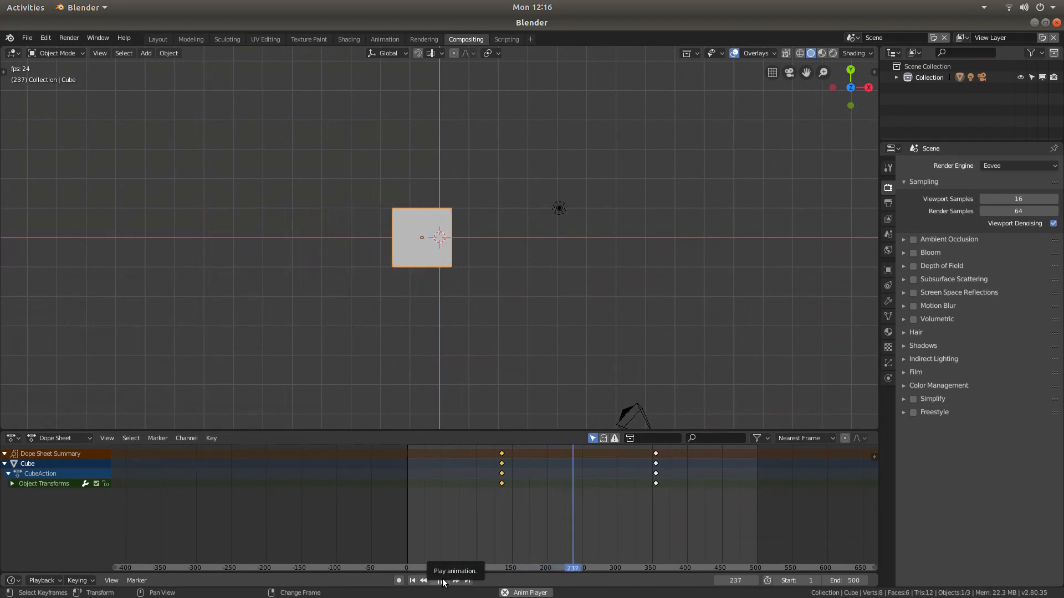
left_click(441, 579)
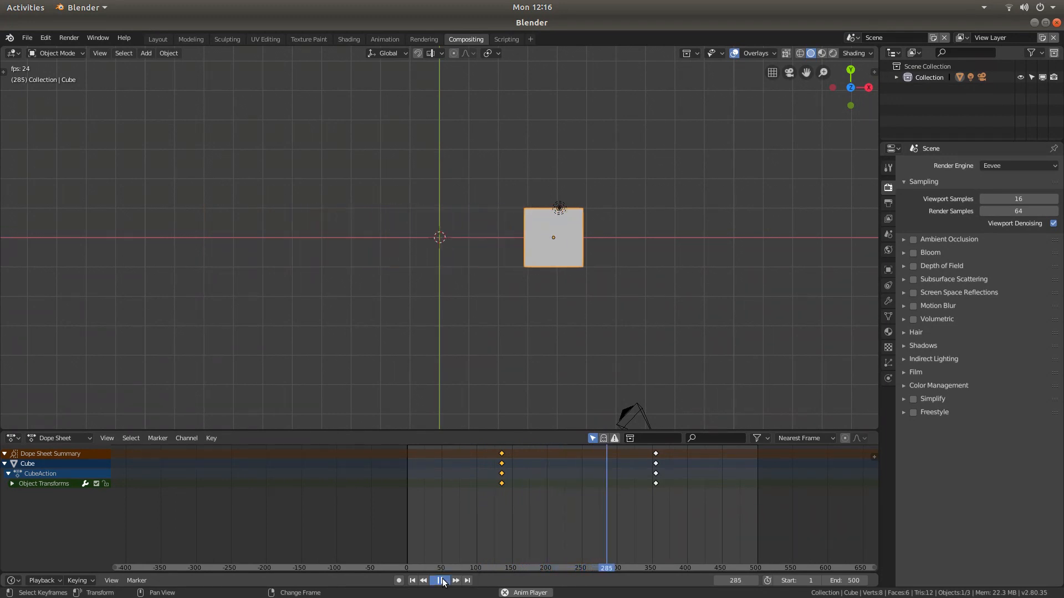
left_click(443, 579)
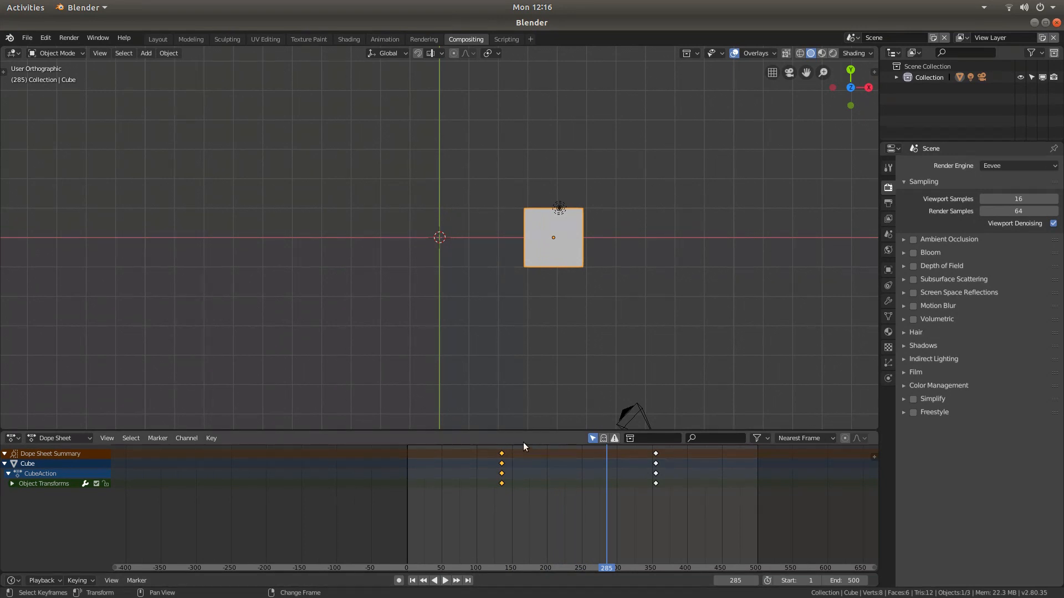
mouse_move(512, 441)
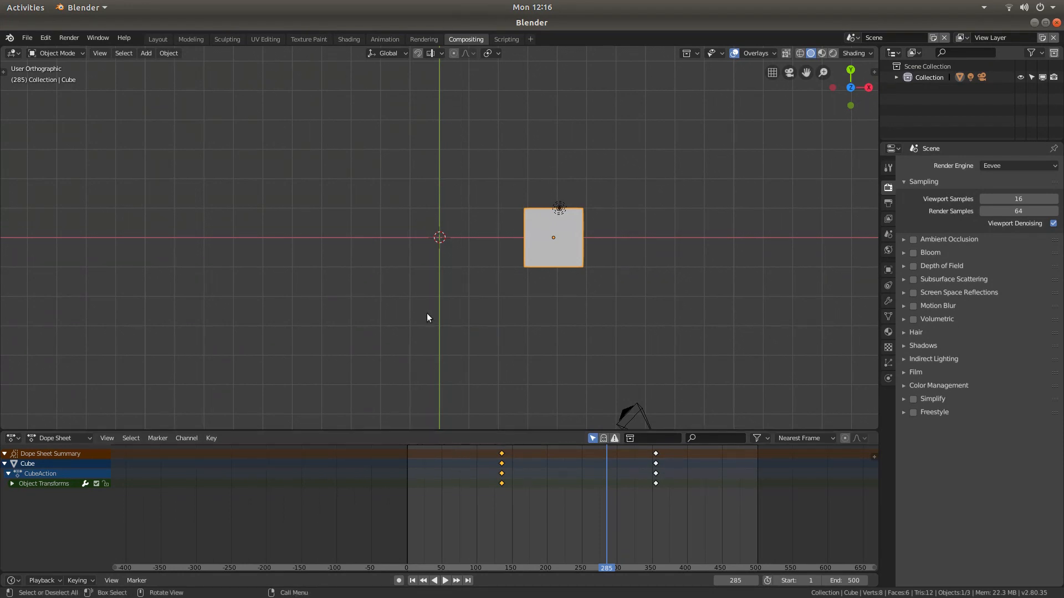
mouse_move(444, 239)
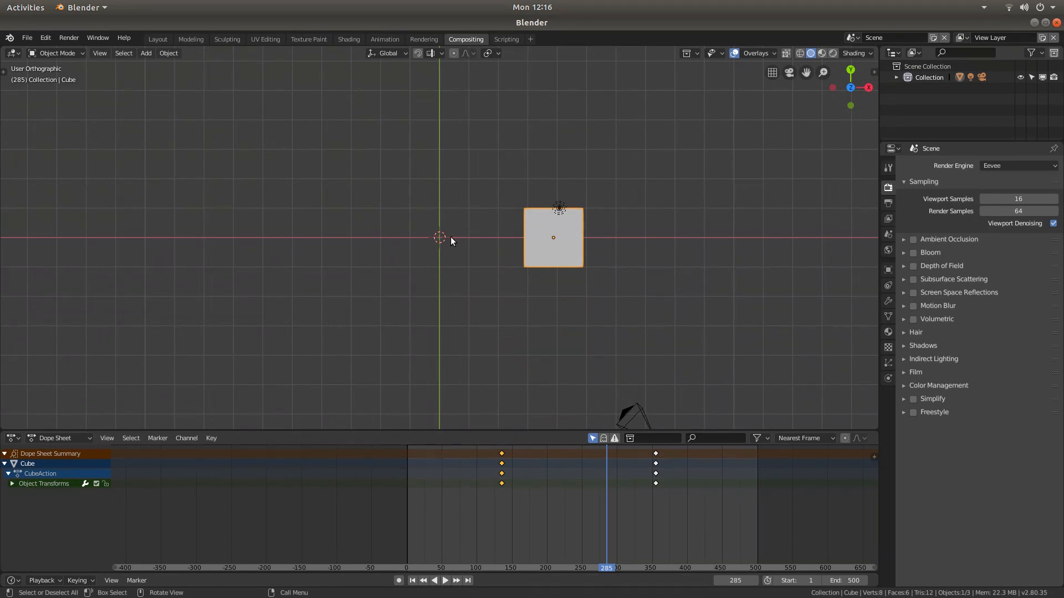
mouse_move(441, 242)
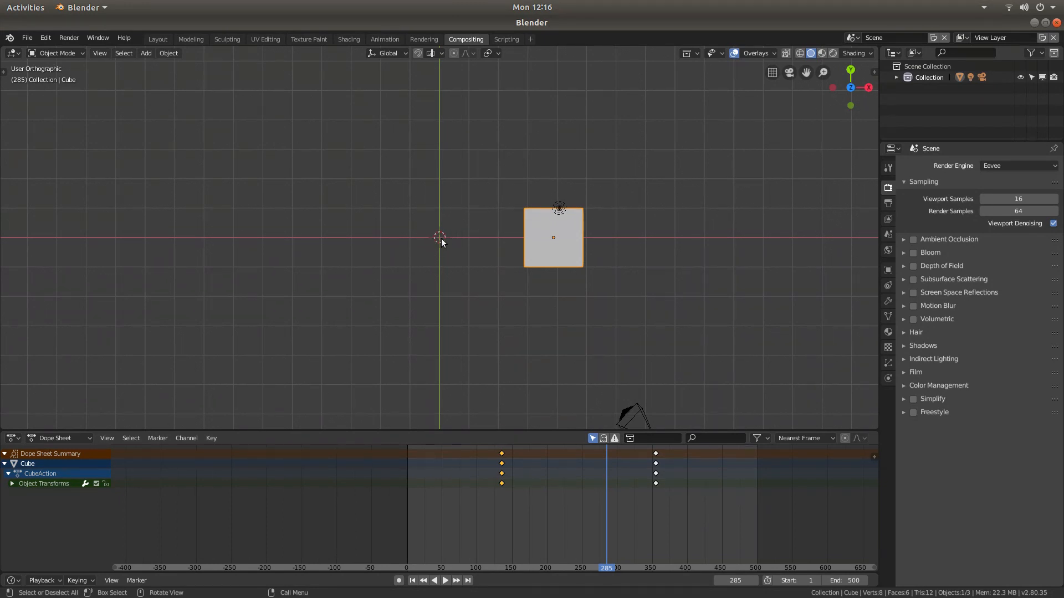
mouse_move(471, 401)
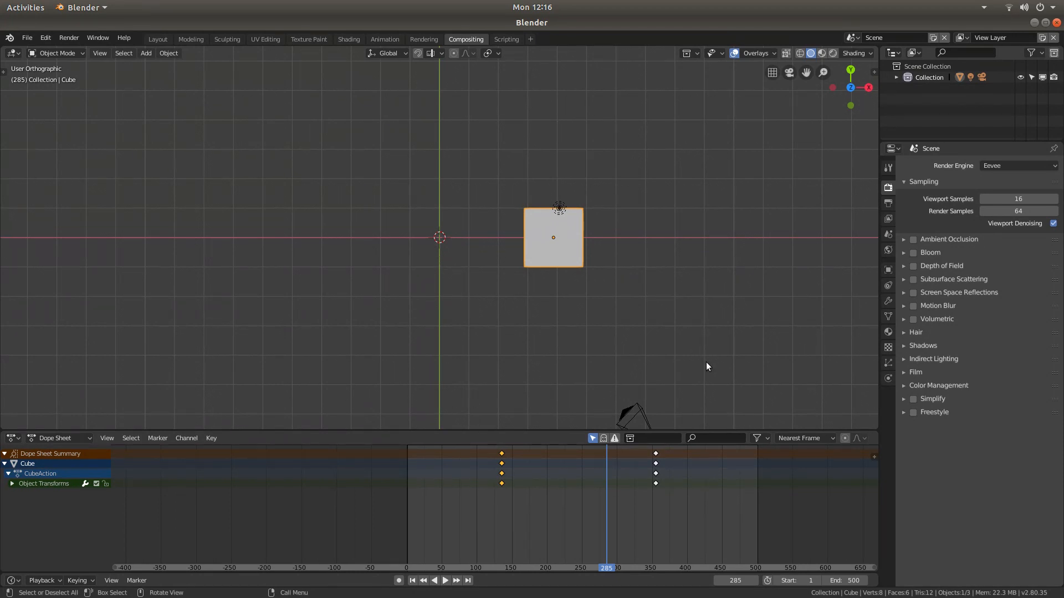
mouse_move(729, 333)
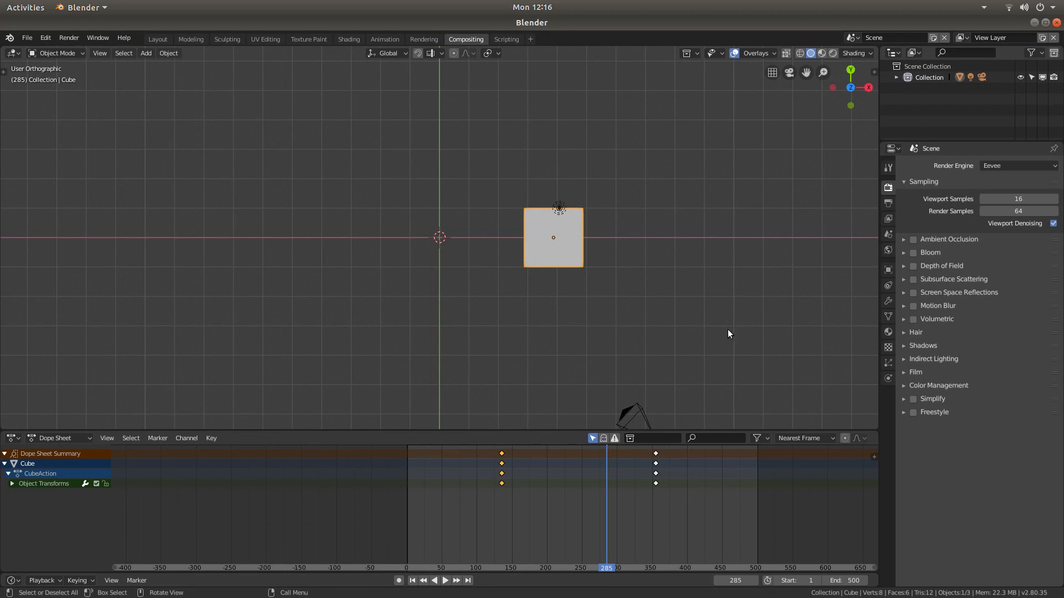
mouse_move(712, 302)
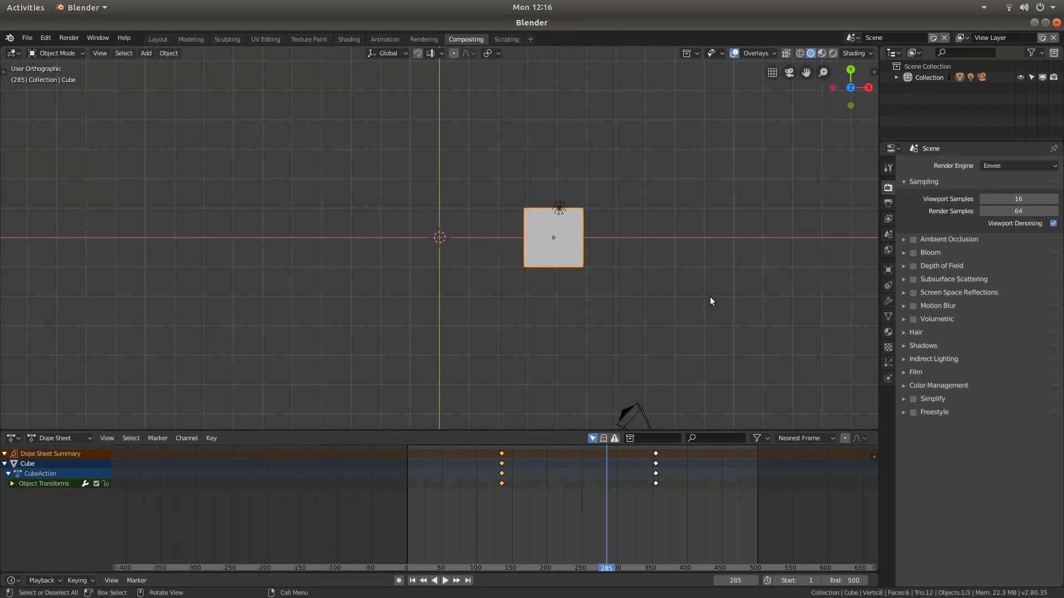
mouse_move(507, 135)
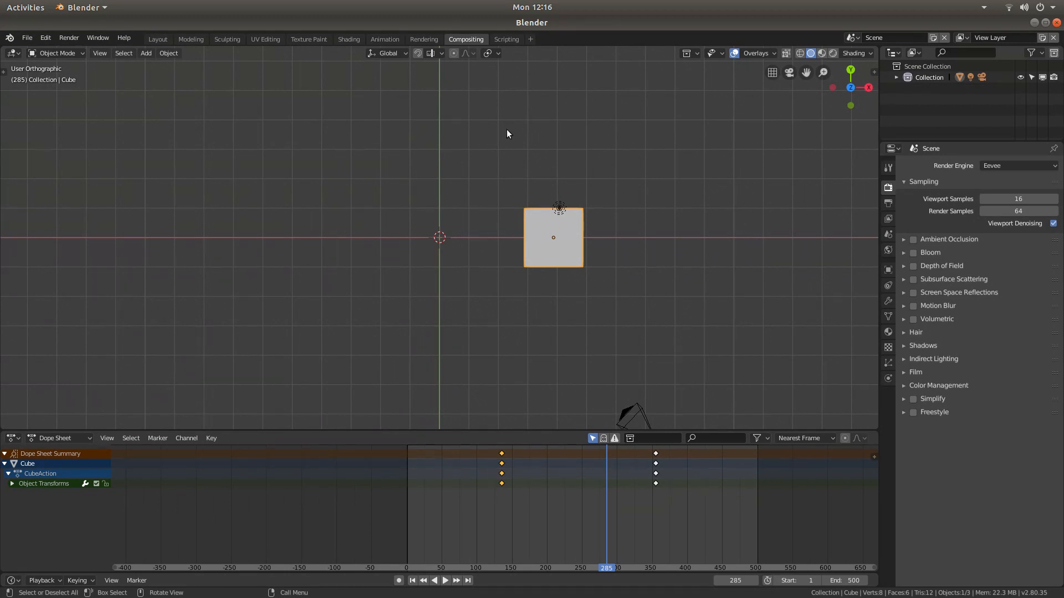
mouse_move(753, 164)
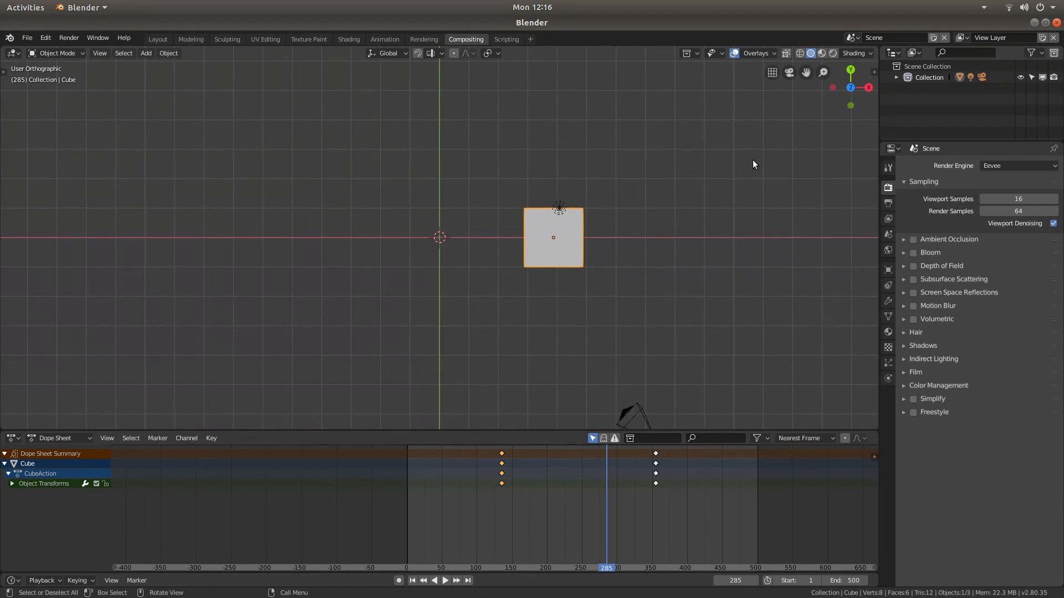
mouse_move(833, 88)
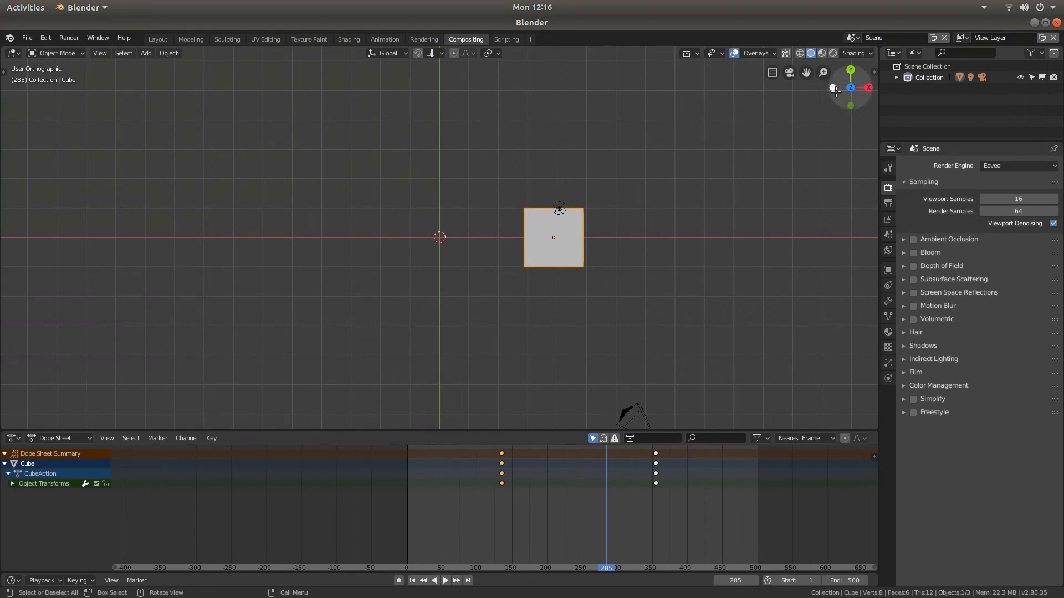
Use the navigation gizmo to view the scene from Left, Front, then Right orthographic
left_click(833, 89)
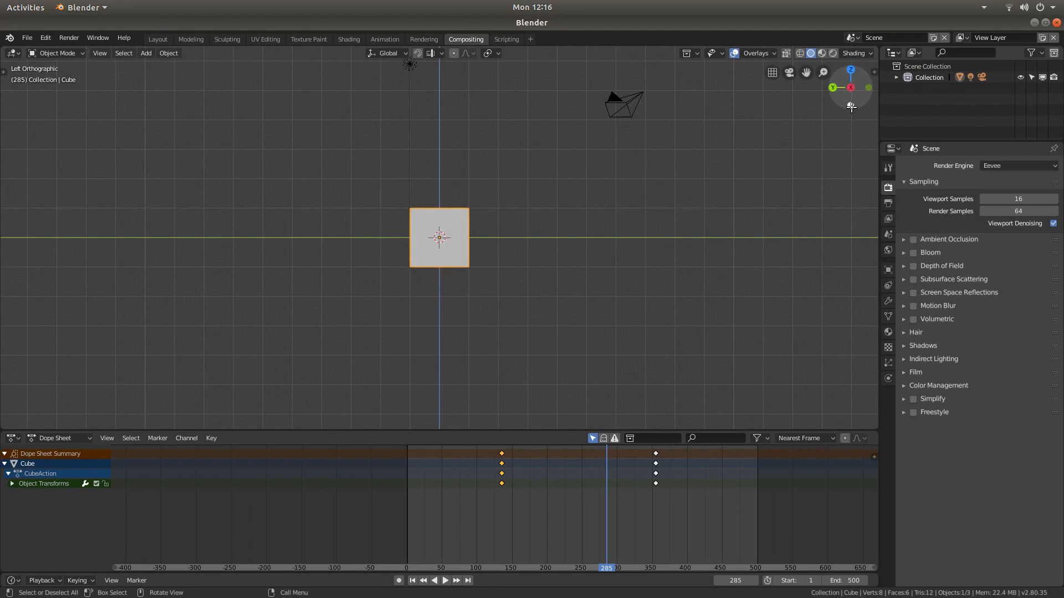
left_click(850, 88)
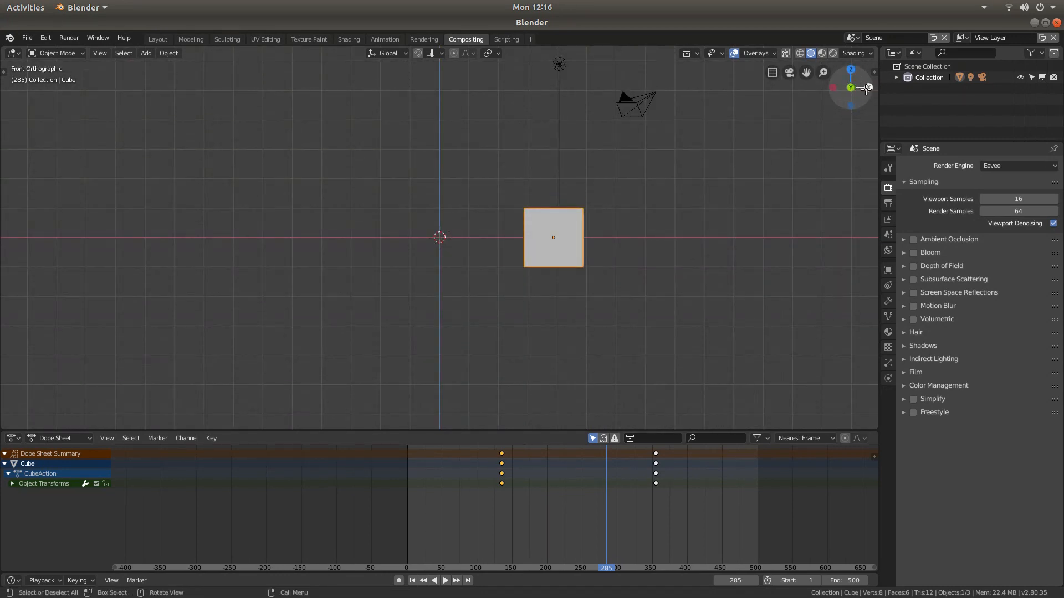
left_click(867, 88)
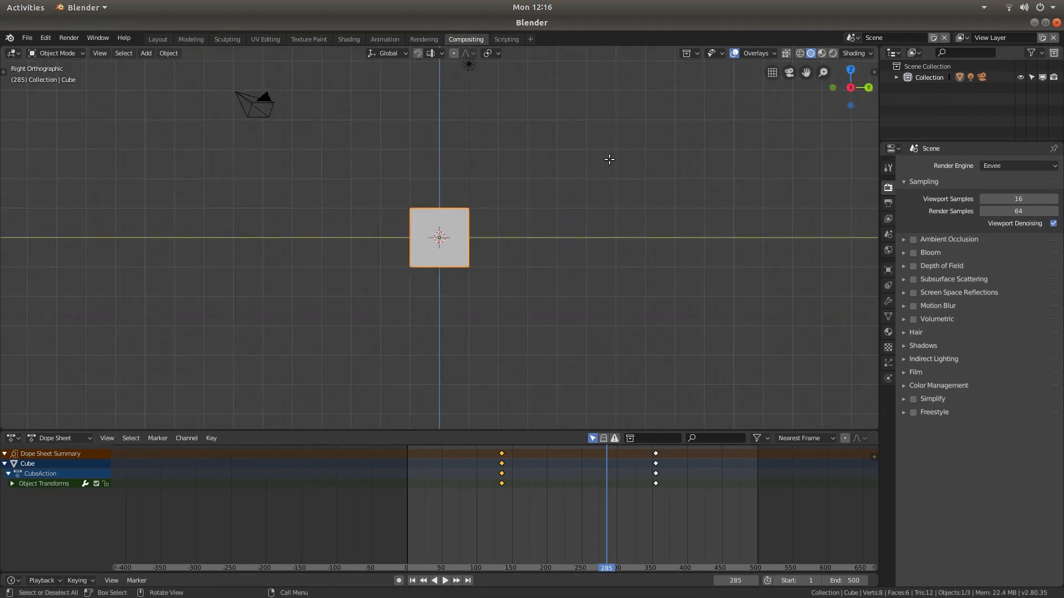
mouse_move(683, 159)
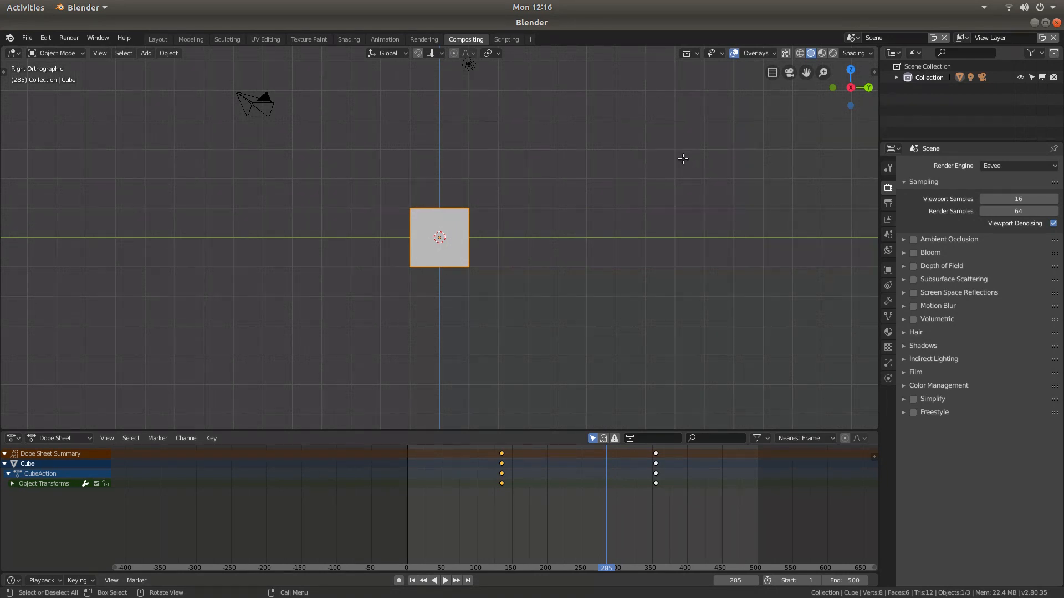
mouse_move(519, 388)
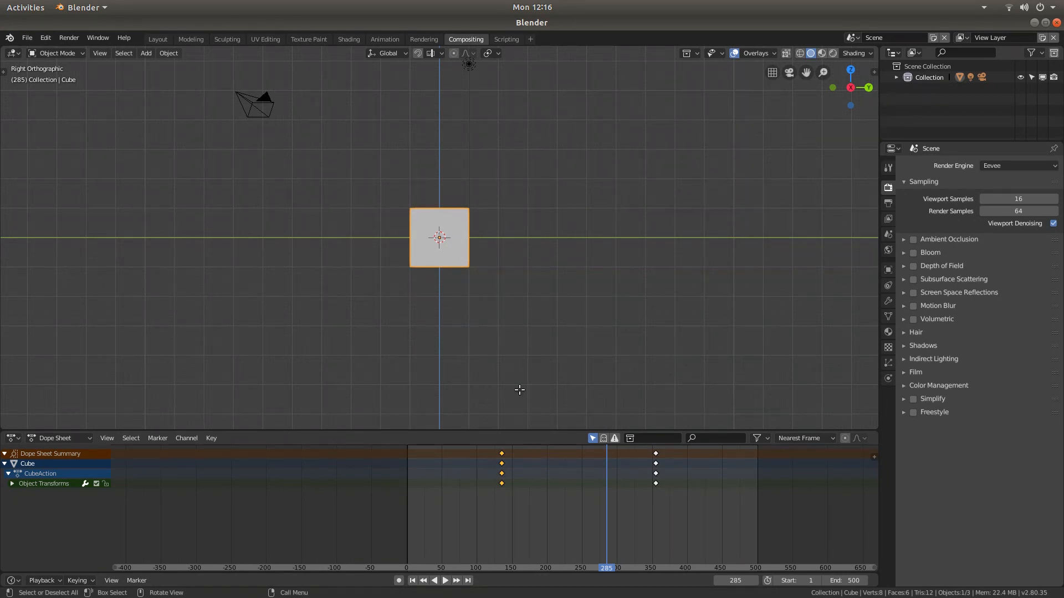
mouse_move(545, 437)
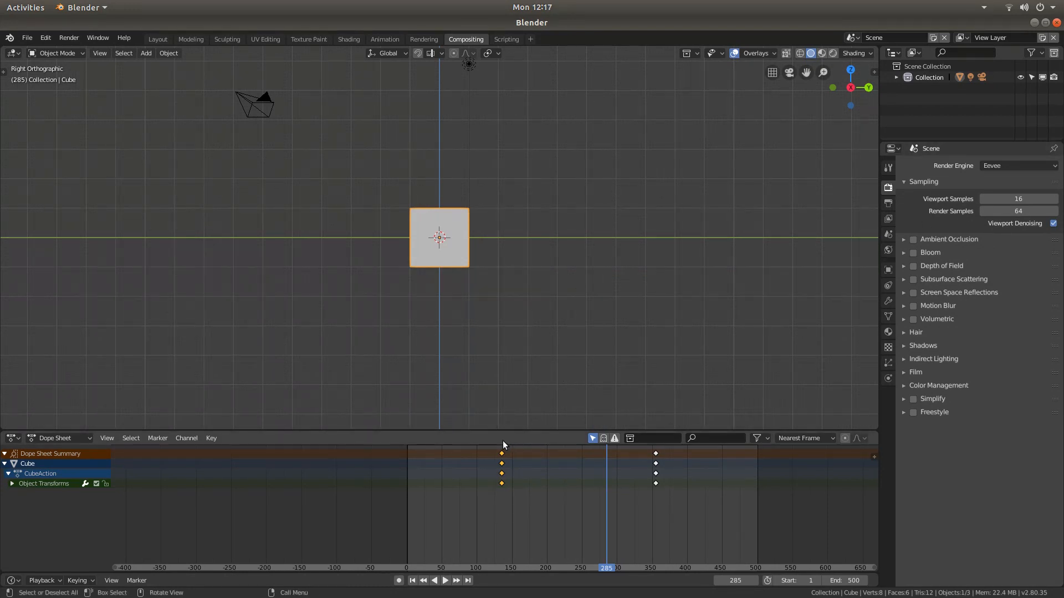
mouse_move(509, 449)
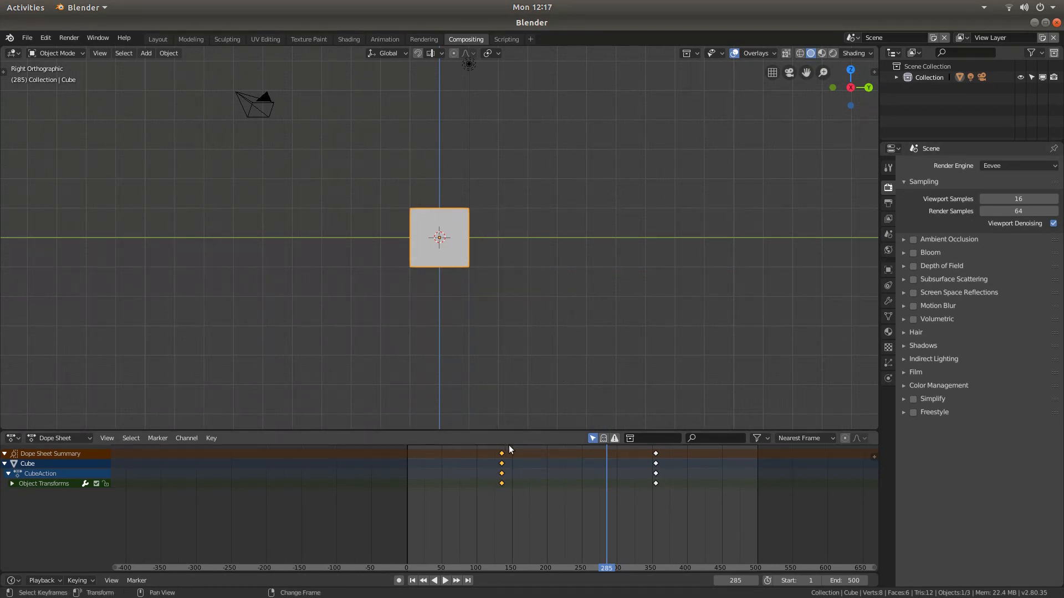